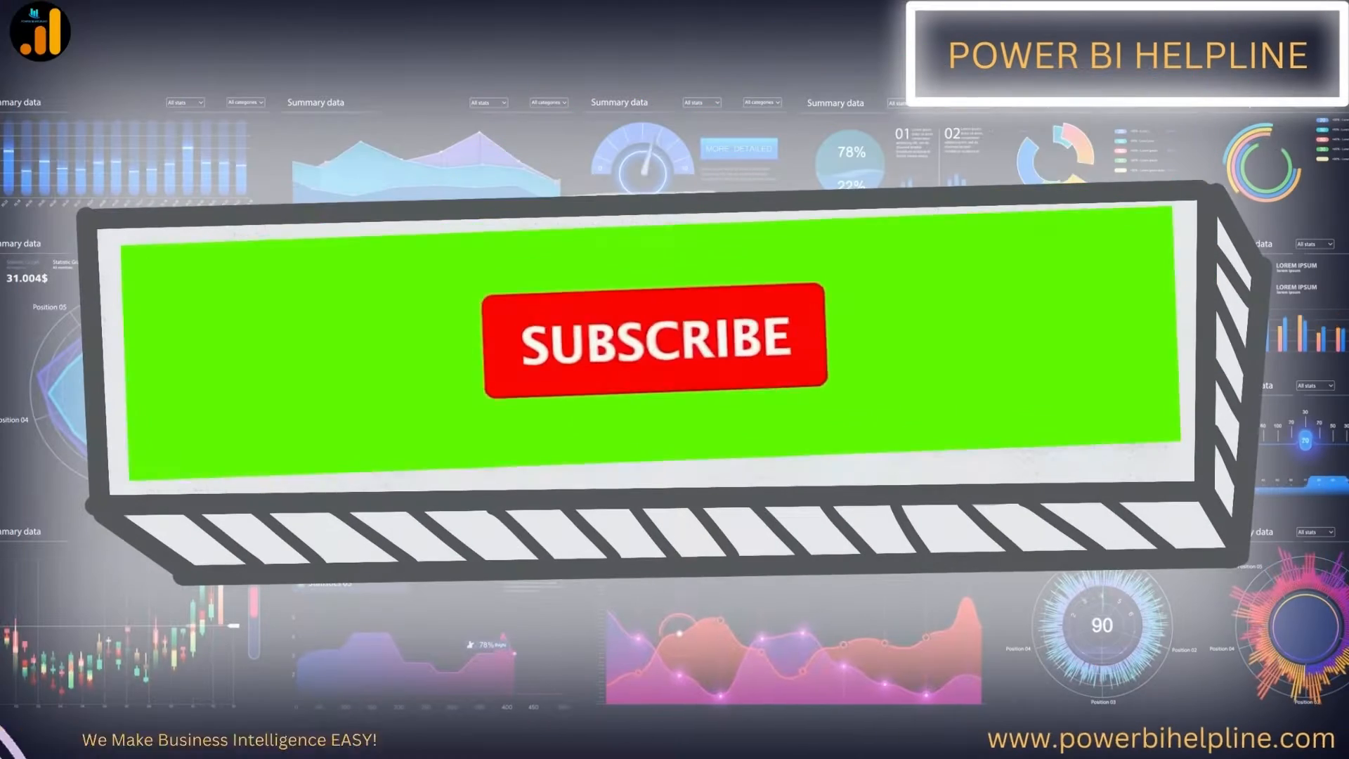
- Browse the country folders under Source, ending inside the Mexico folder with Mexico.xlsx
left_click(652, 339)
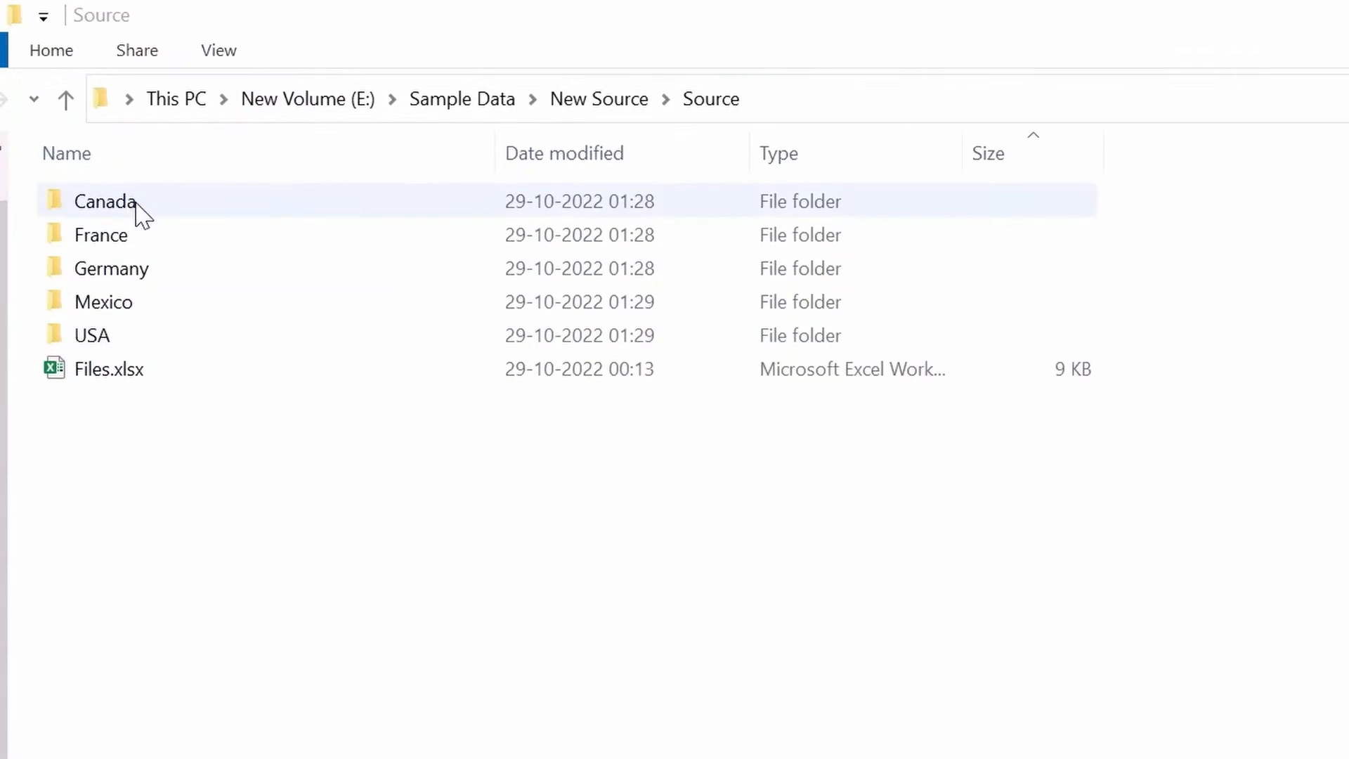
double_click(104, 201)
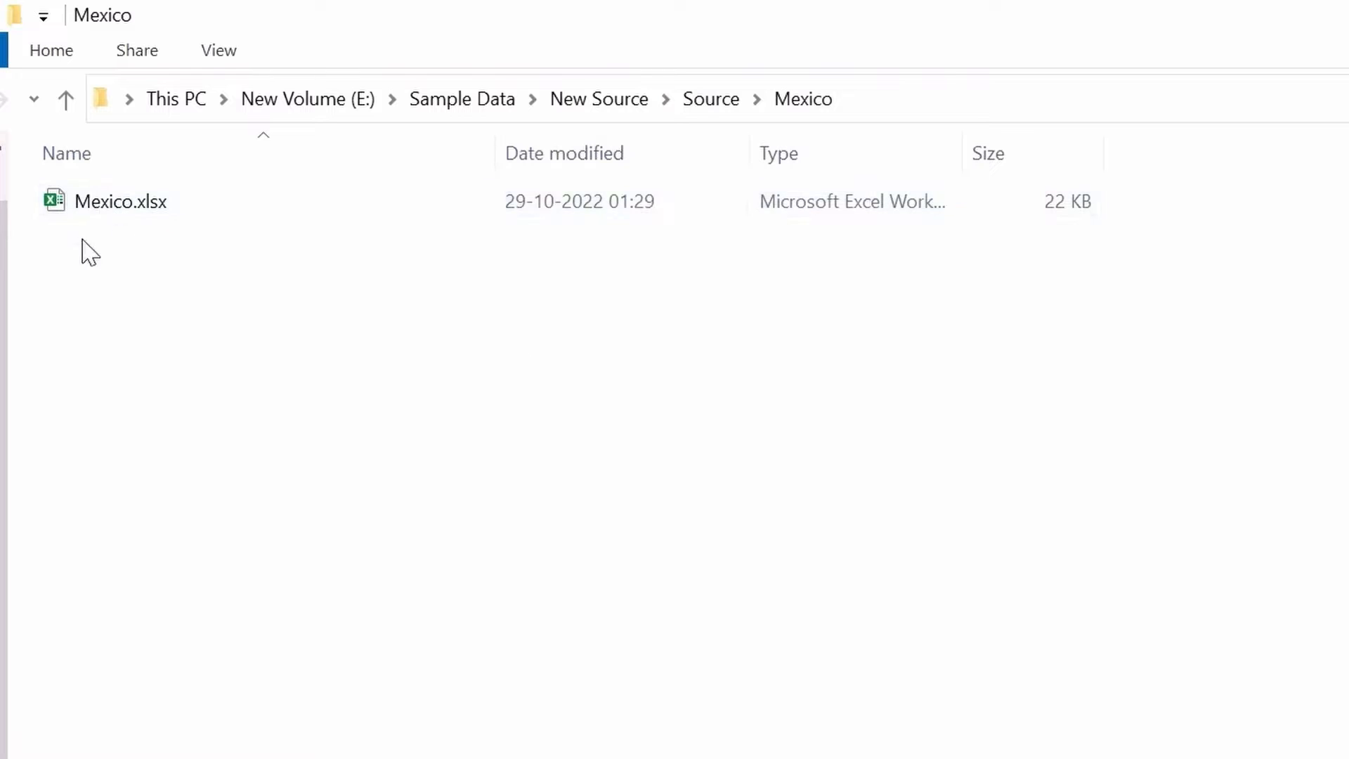
mouse_move(711, 98)
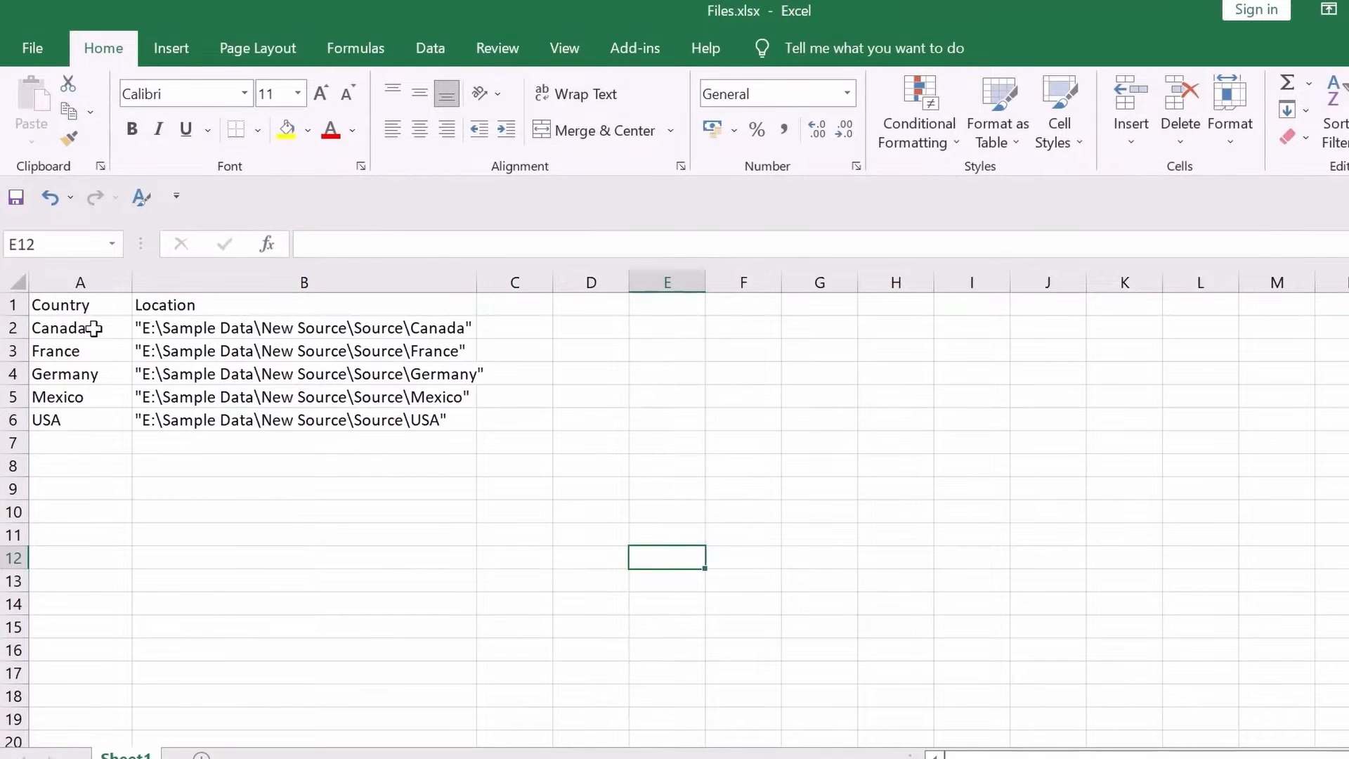
mouse_move(332, 447)
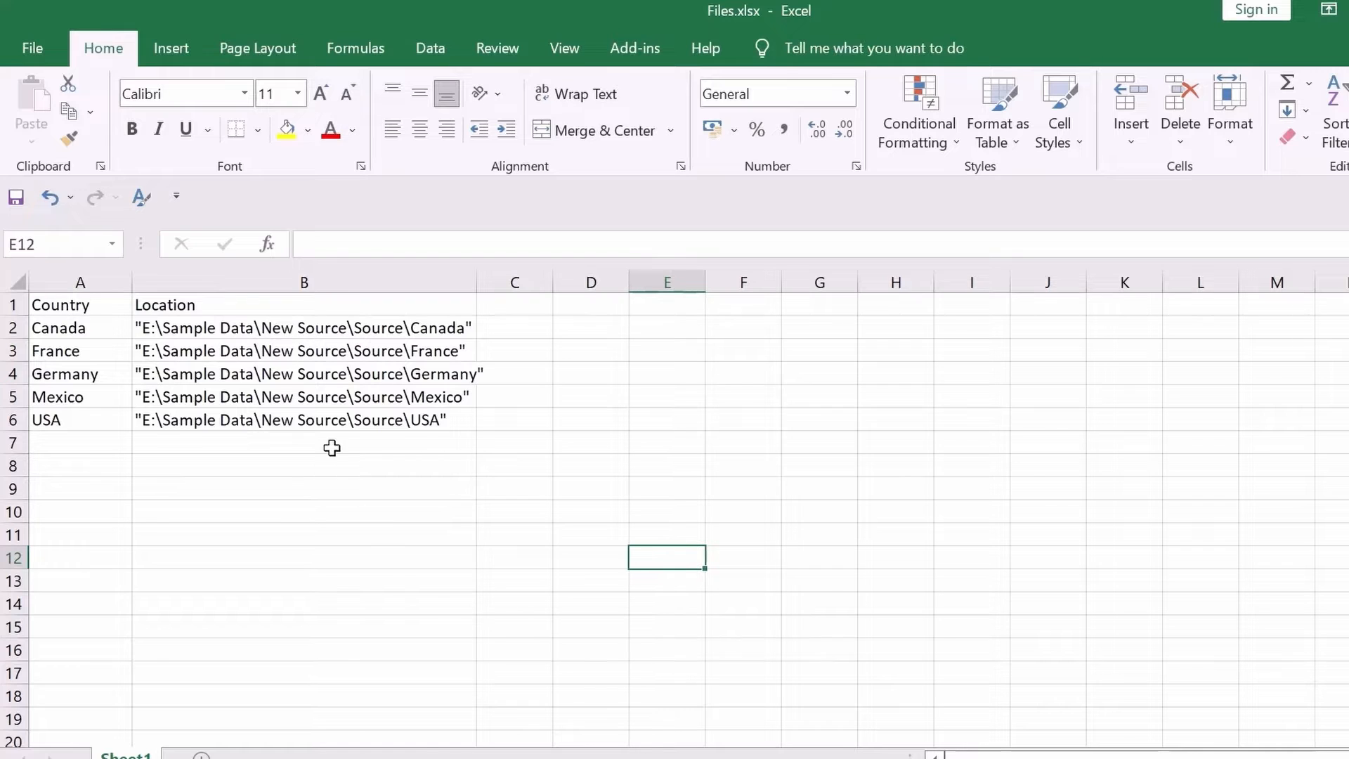
- Copy the Canada folder path from cell B2 of Files.xlsx
left_click(332, 327)
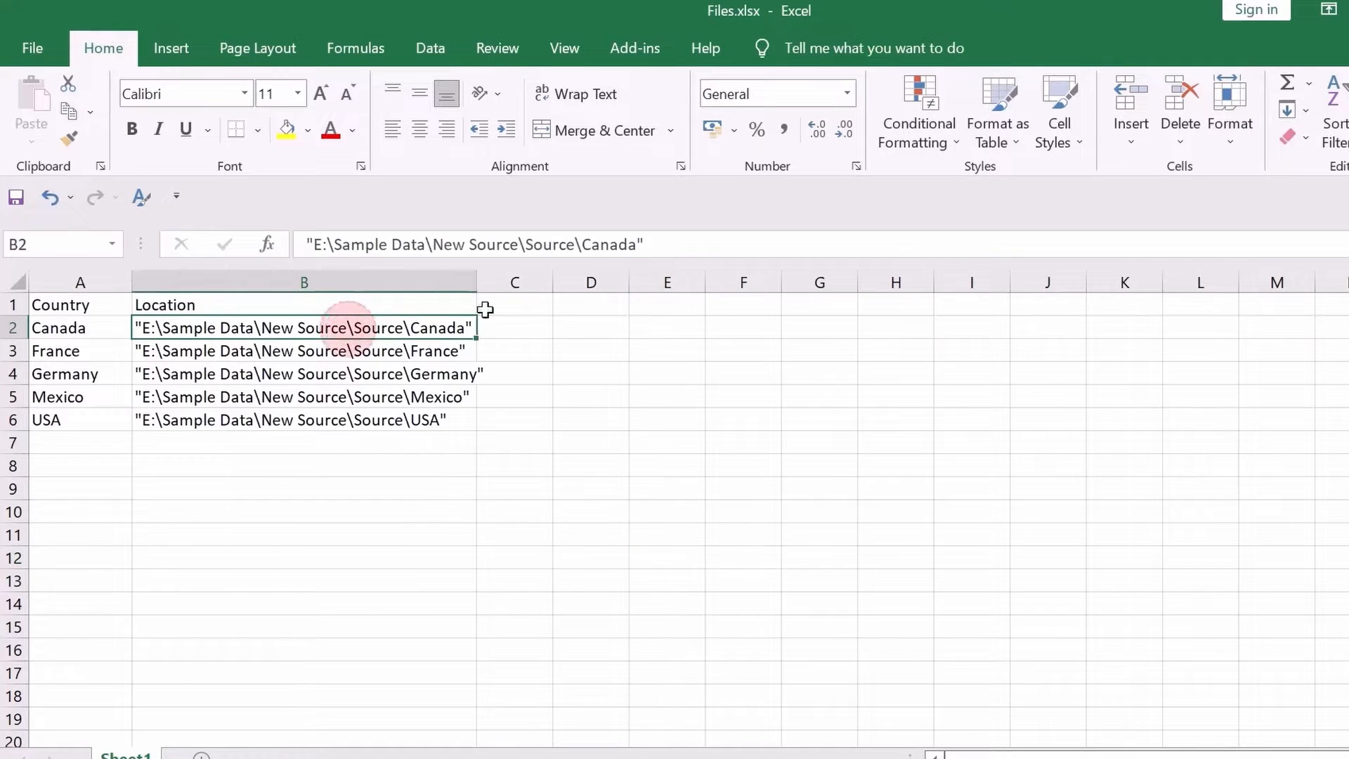
double_click(303, 328)
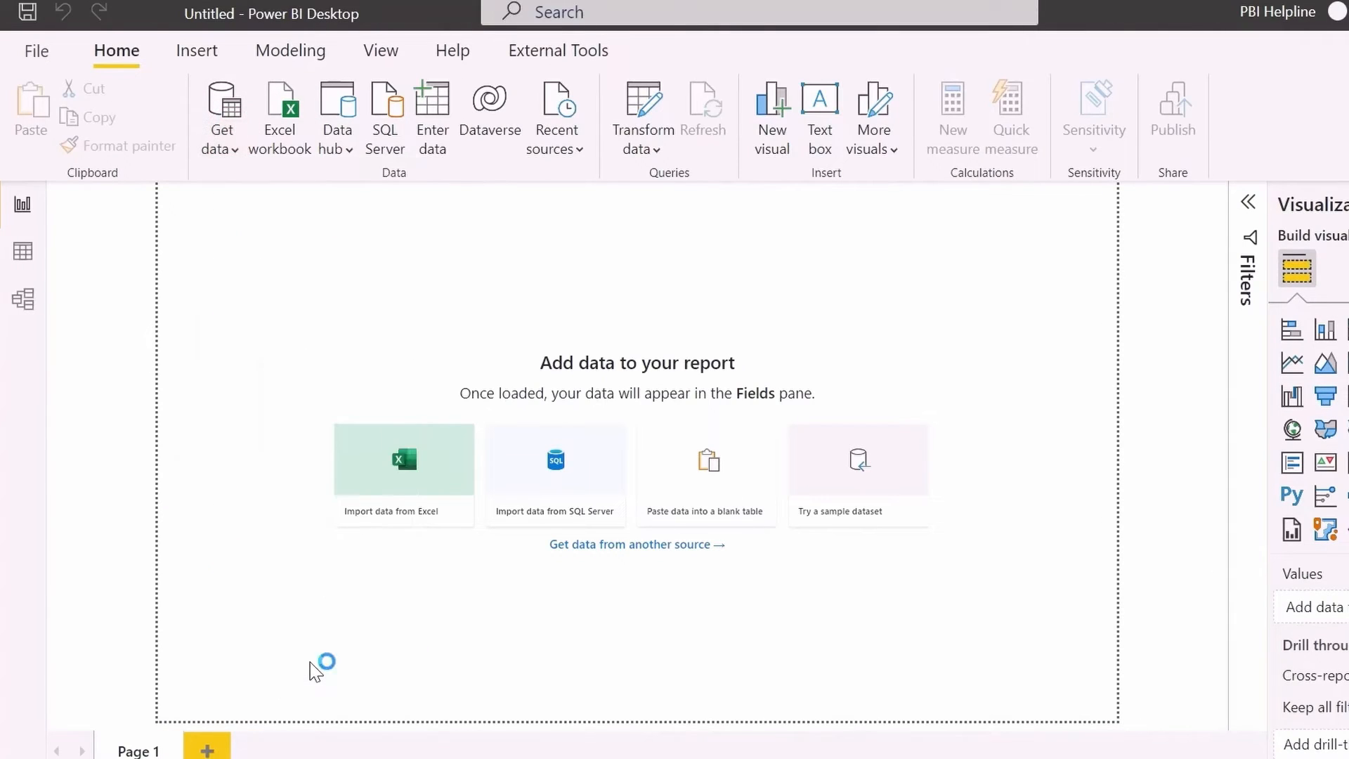
mouse_move(787, 268)
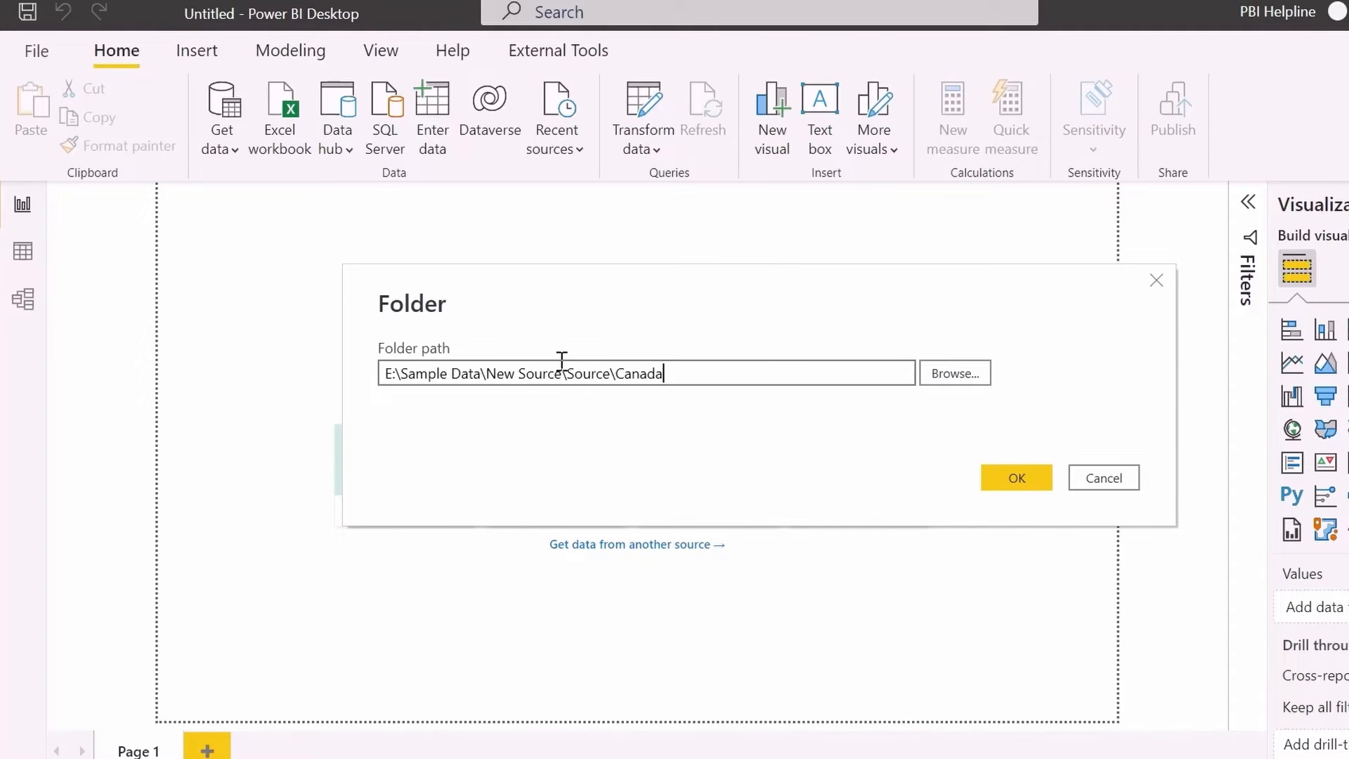
- Connect to the Canada folder and load its 2020 and 2021 workbooks into Power Query Editor
left_click(1014, 478)
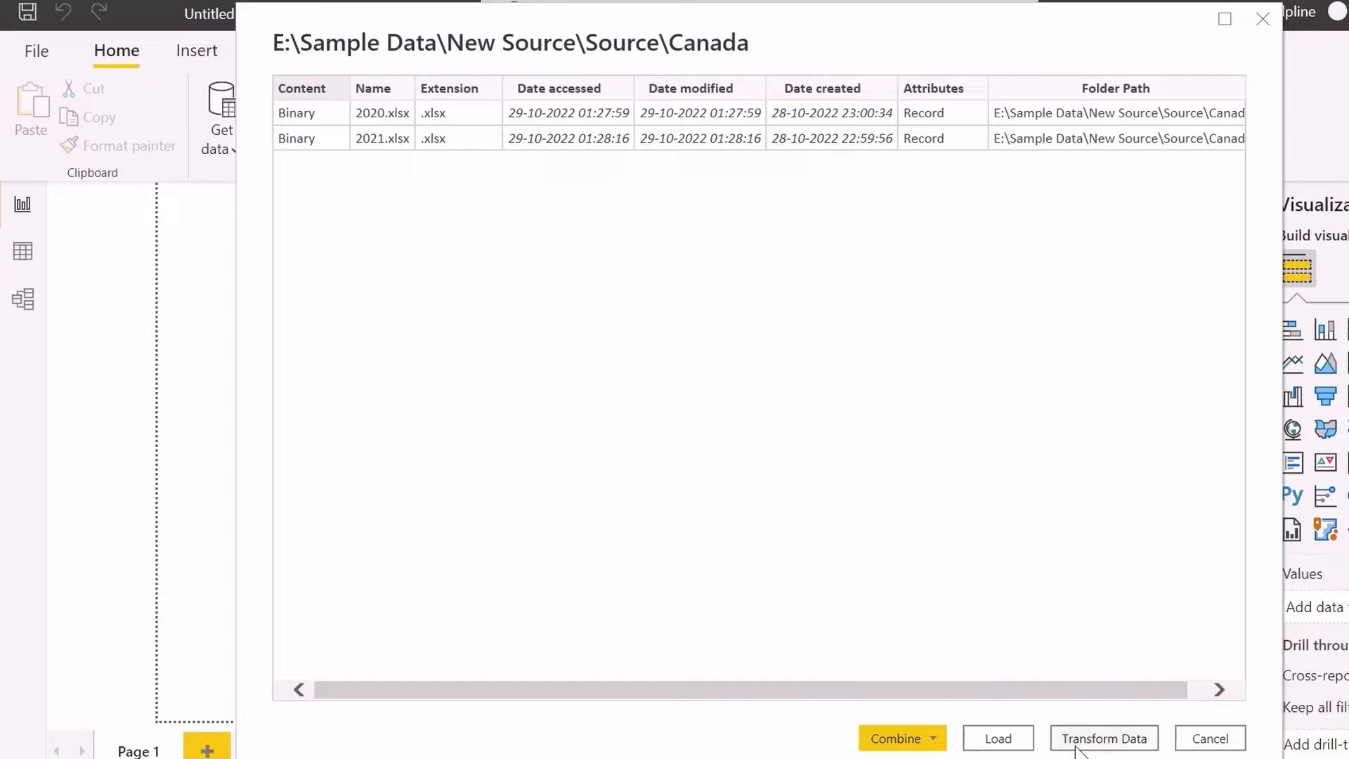
left_click(1105, 738)
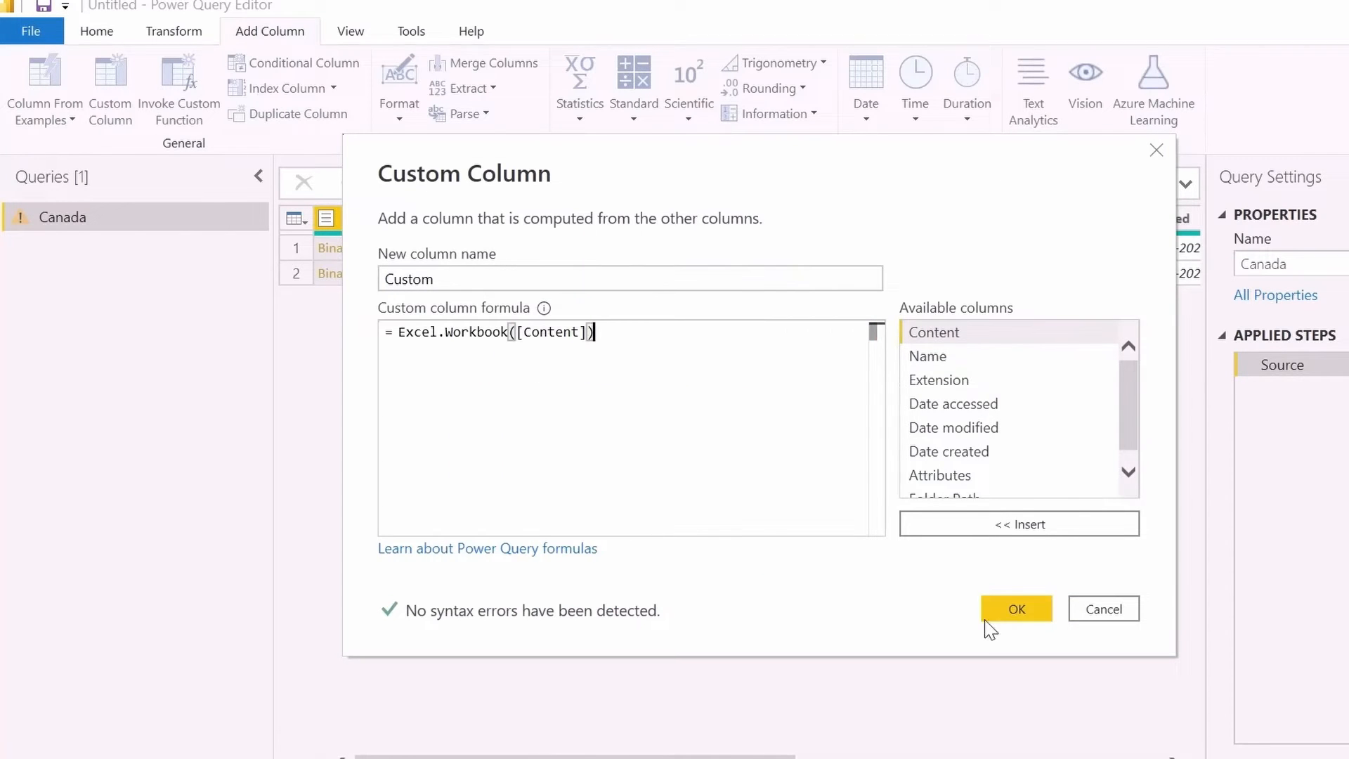
- Add an Excel.Workbook([Content]) column, keep only Data and expand it to 15 columns, 142 rows
left_click(1014, 608)
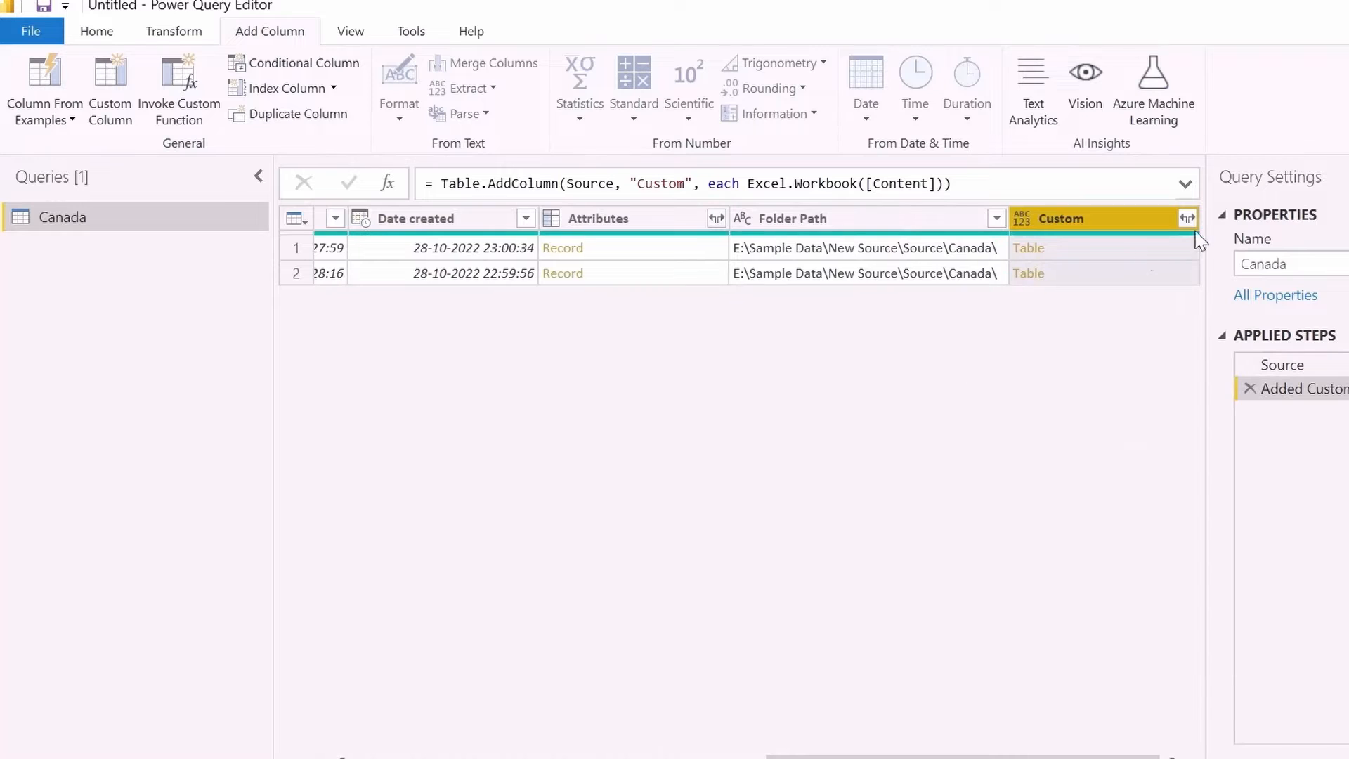
left_click(1189, 218)
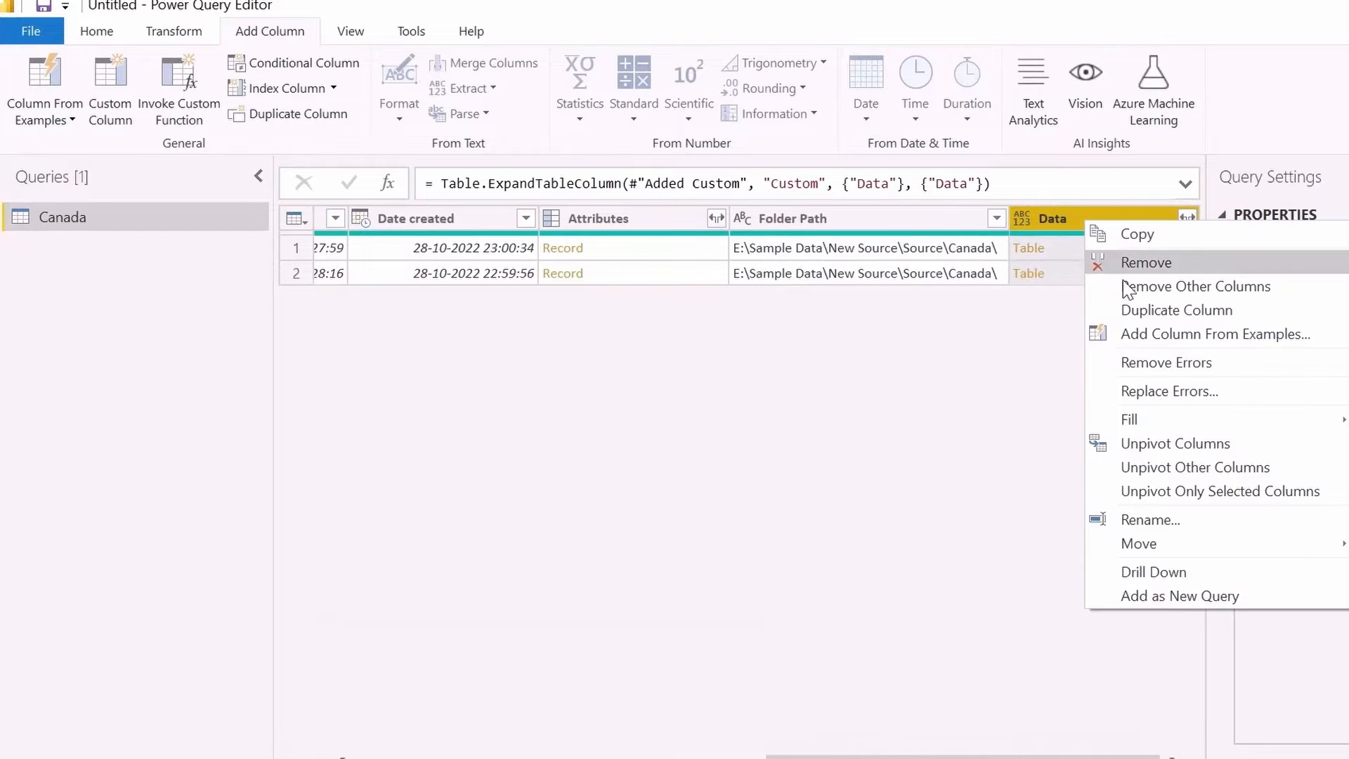
left_click(1196, 285)
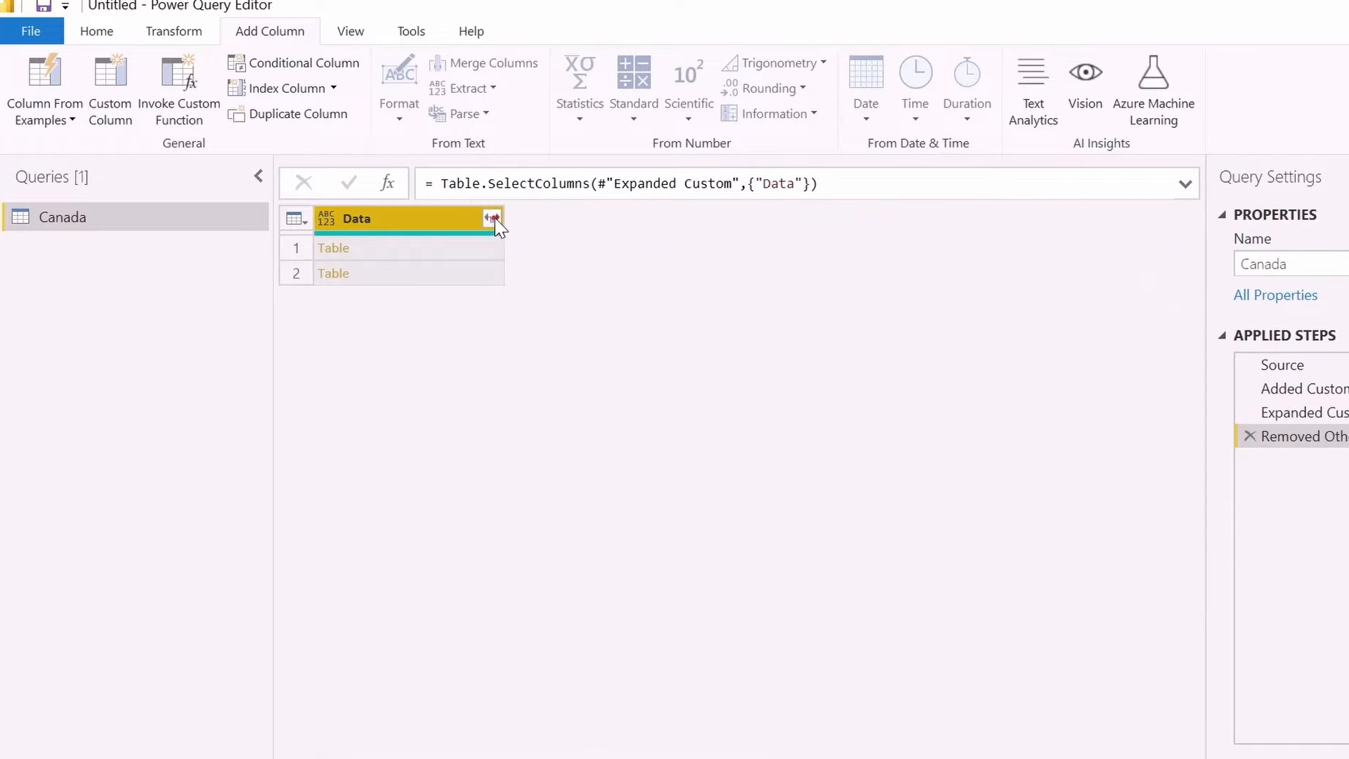
left_click(491, 218)
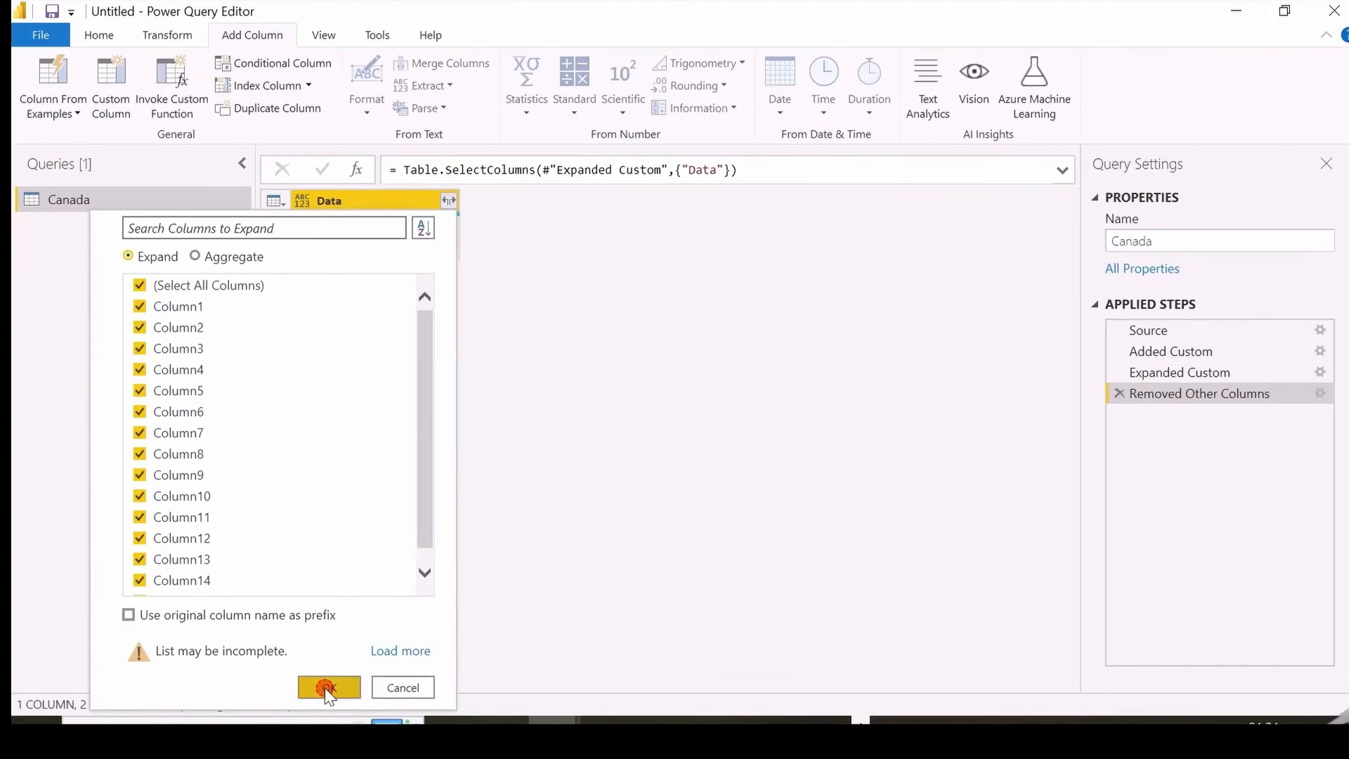
left_click(329, 687)
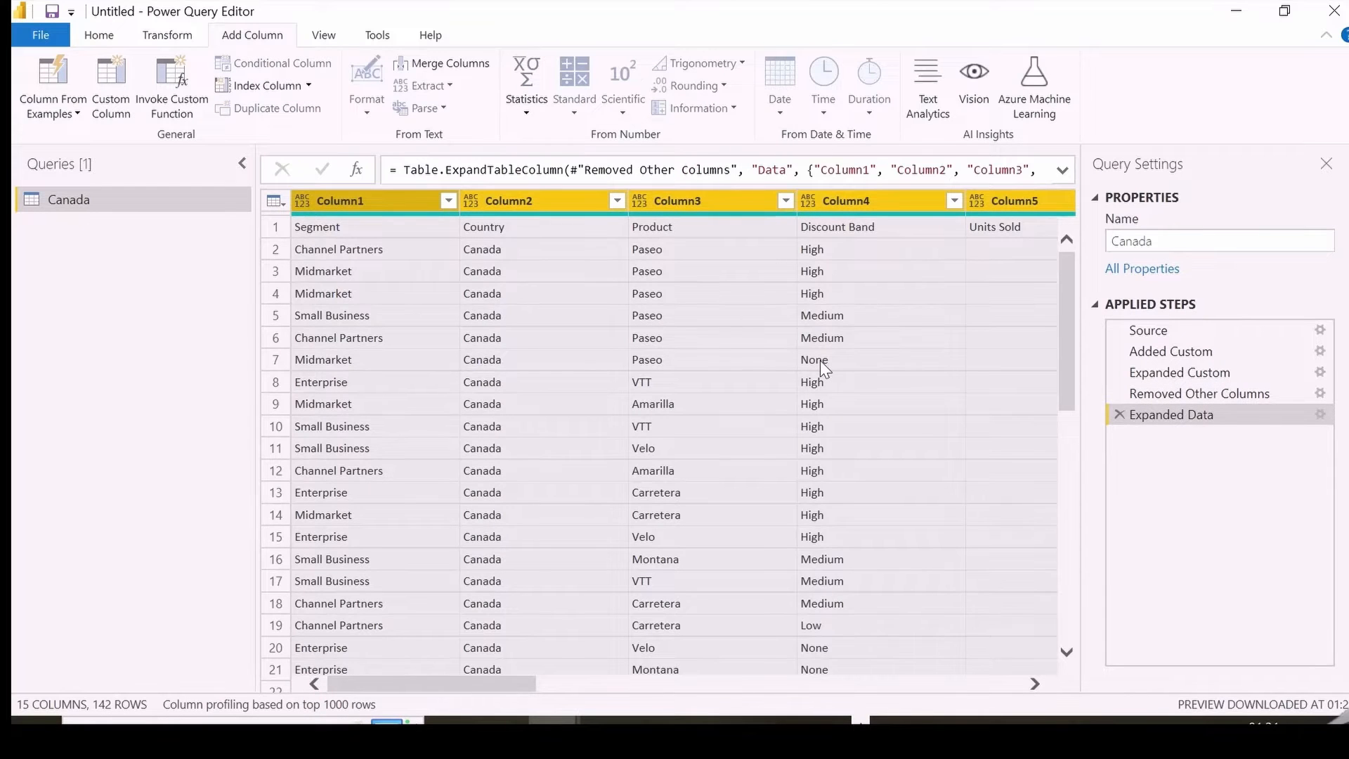
- Promote the first row to headers and filter the repeated 'Year' header value out of Year
left_click(98, 35)
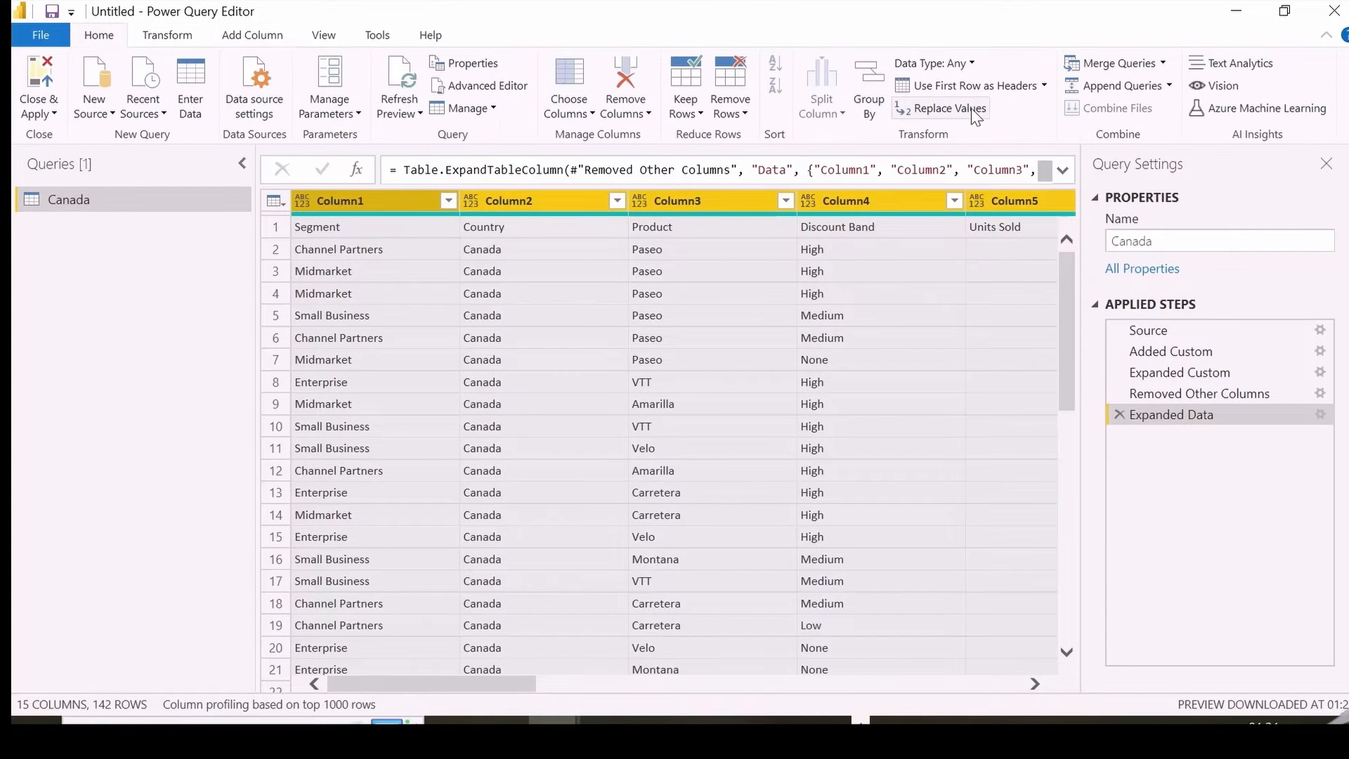
left_click(967, 85)
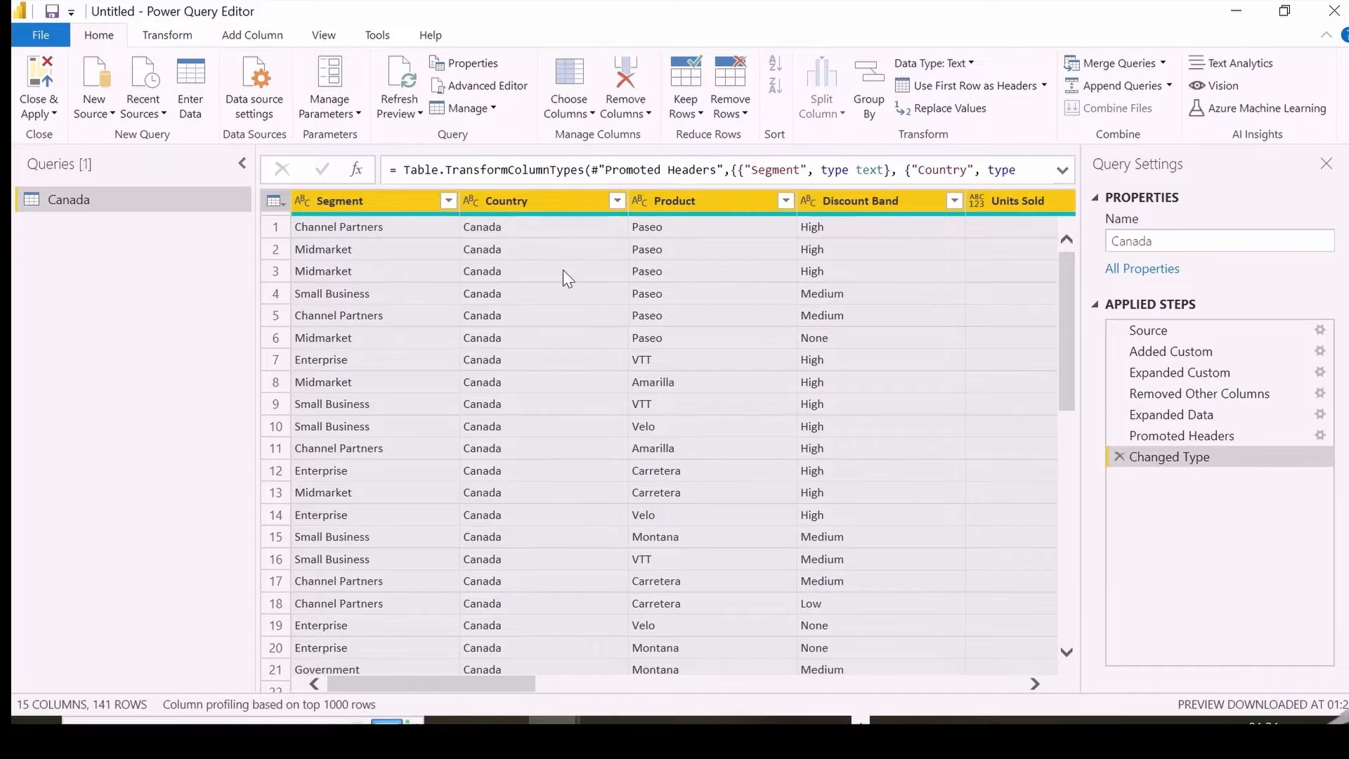
mouse_move(697, 226)
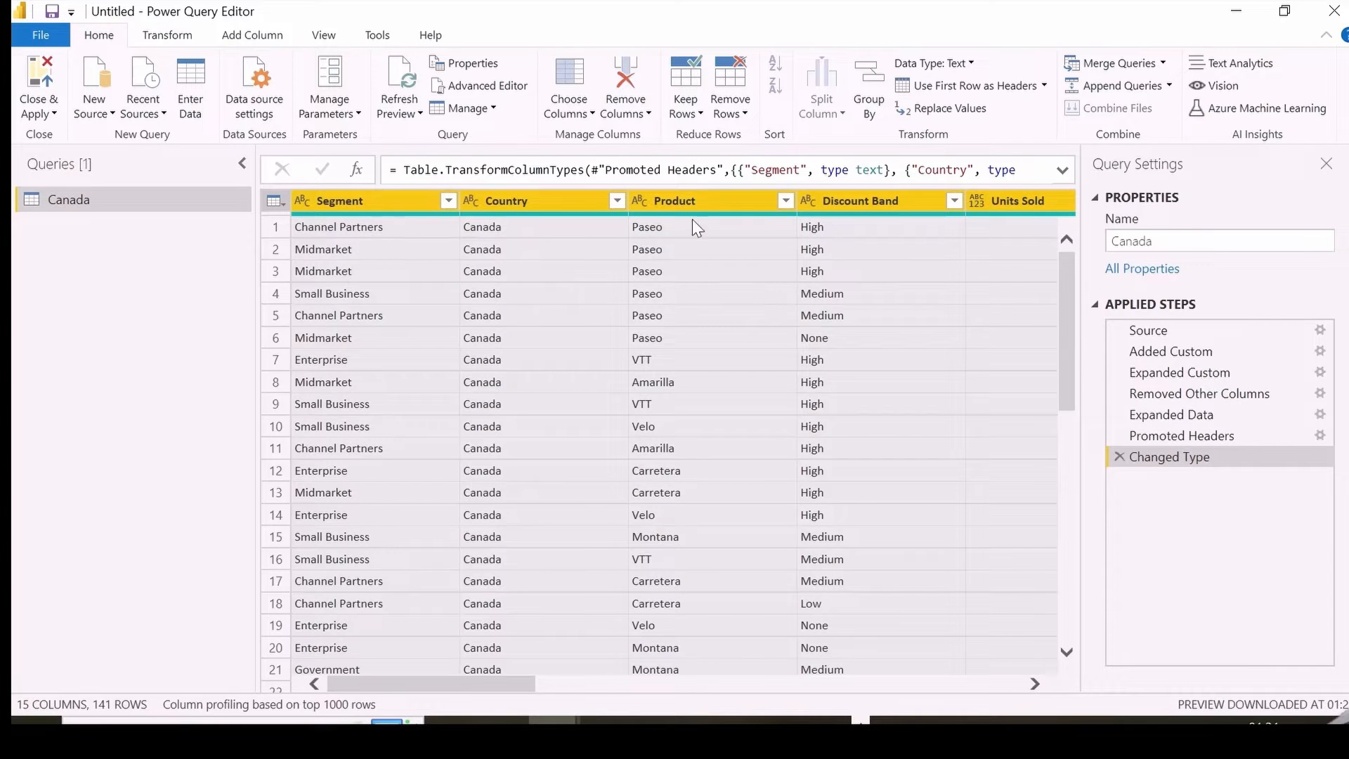
scroll("right", 3)
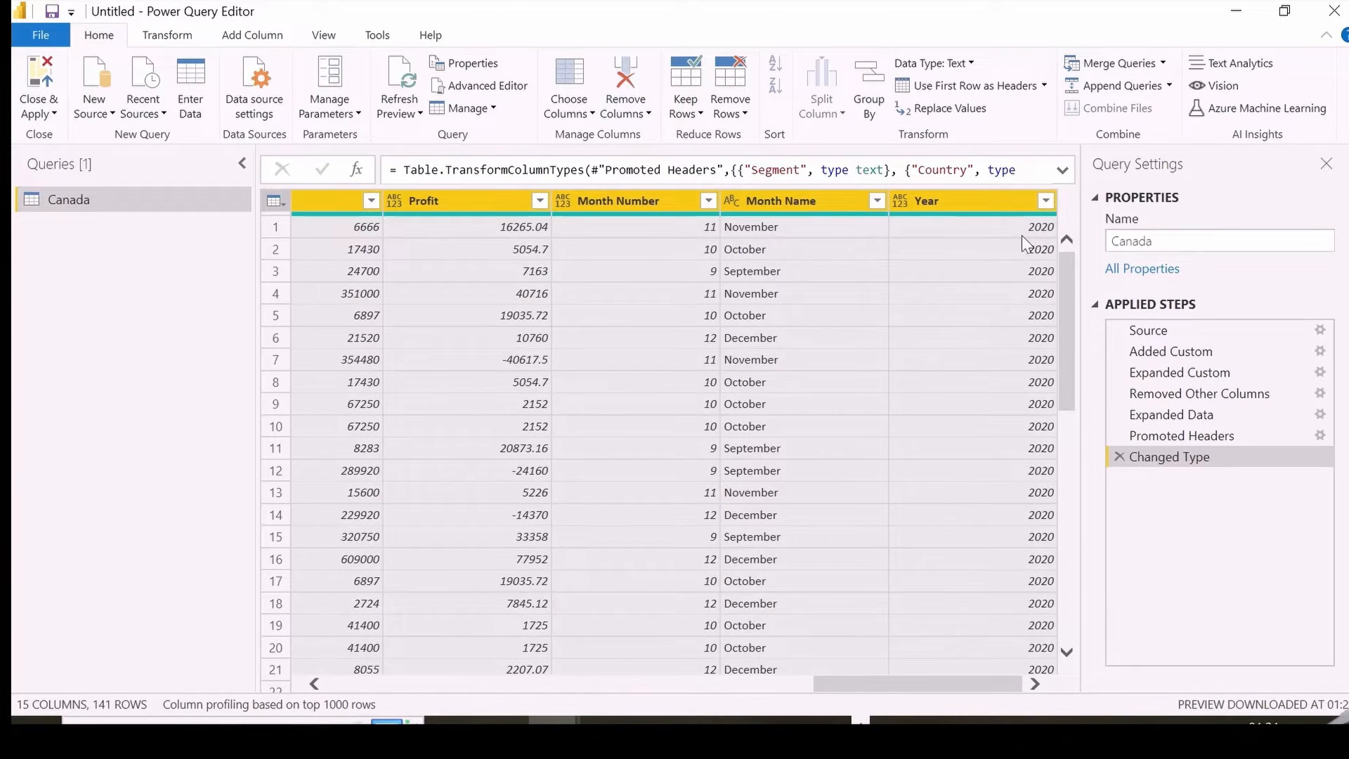
left_click(1044, 201)
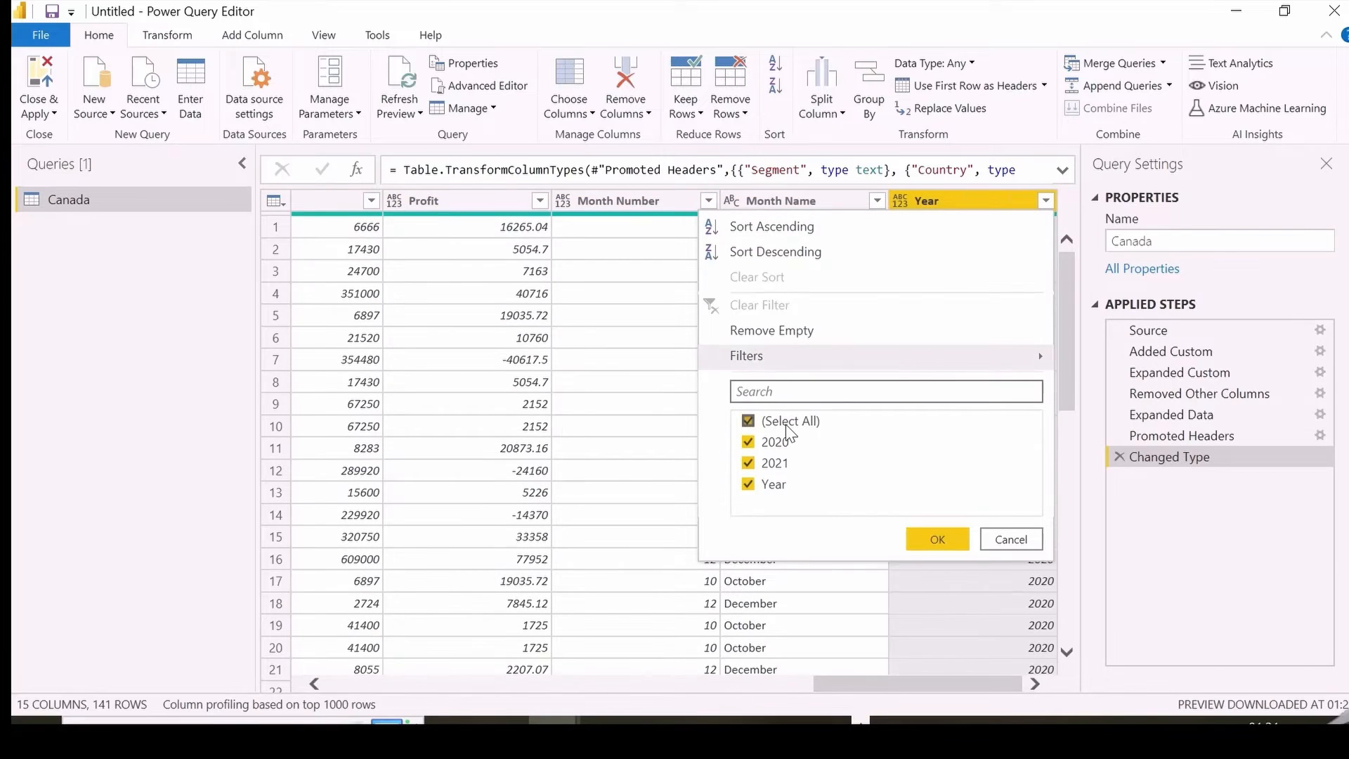
left_click(748, 483)
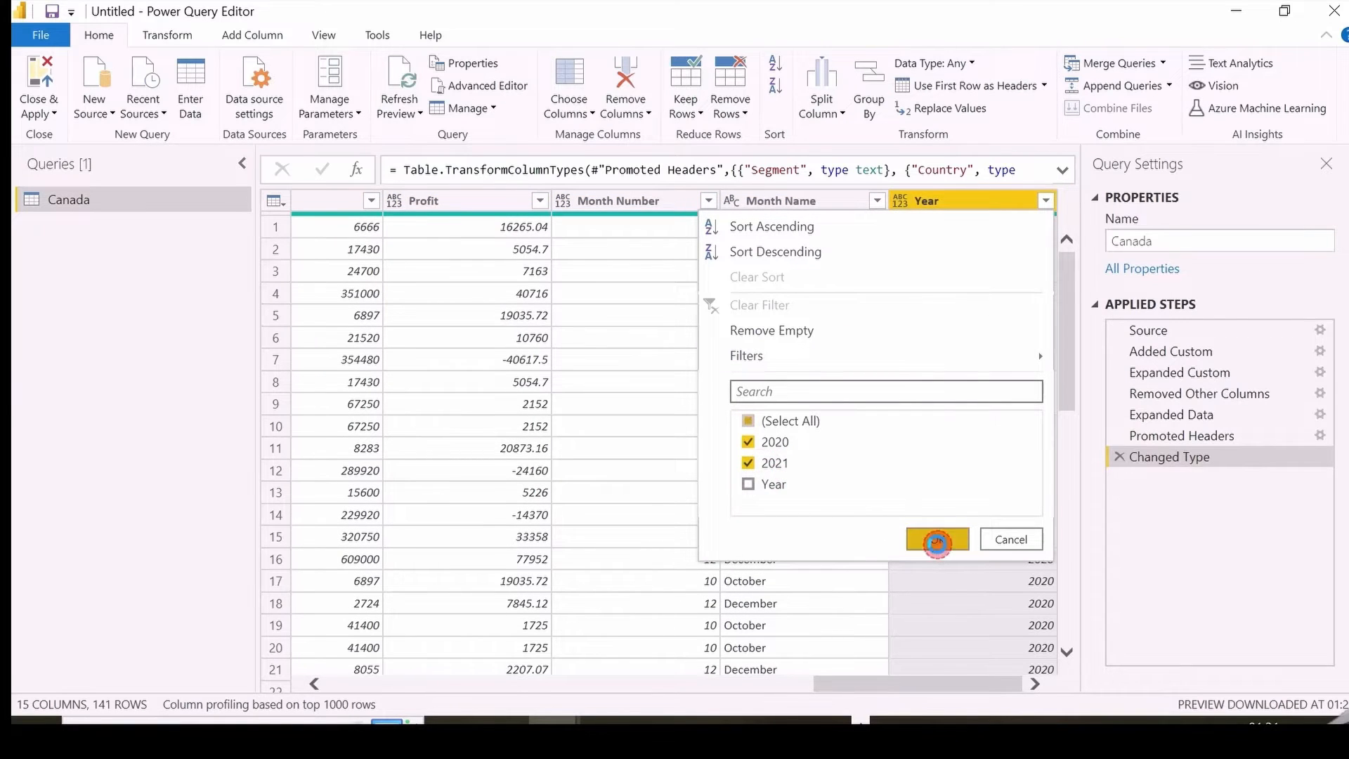
left_click(936, 538)
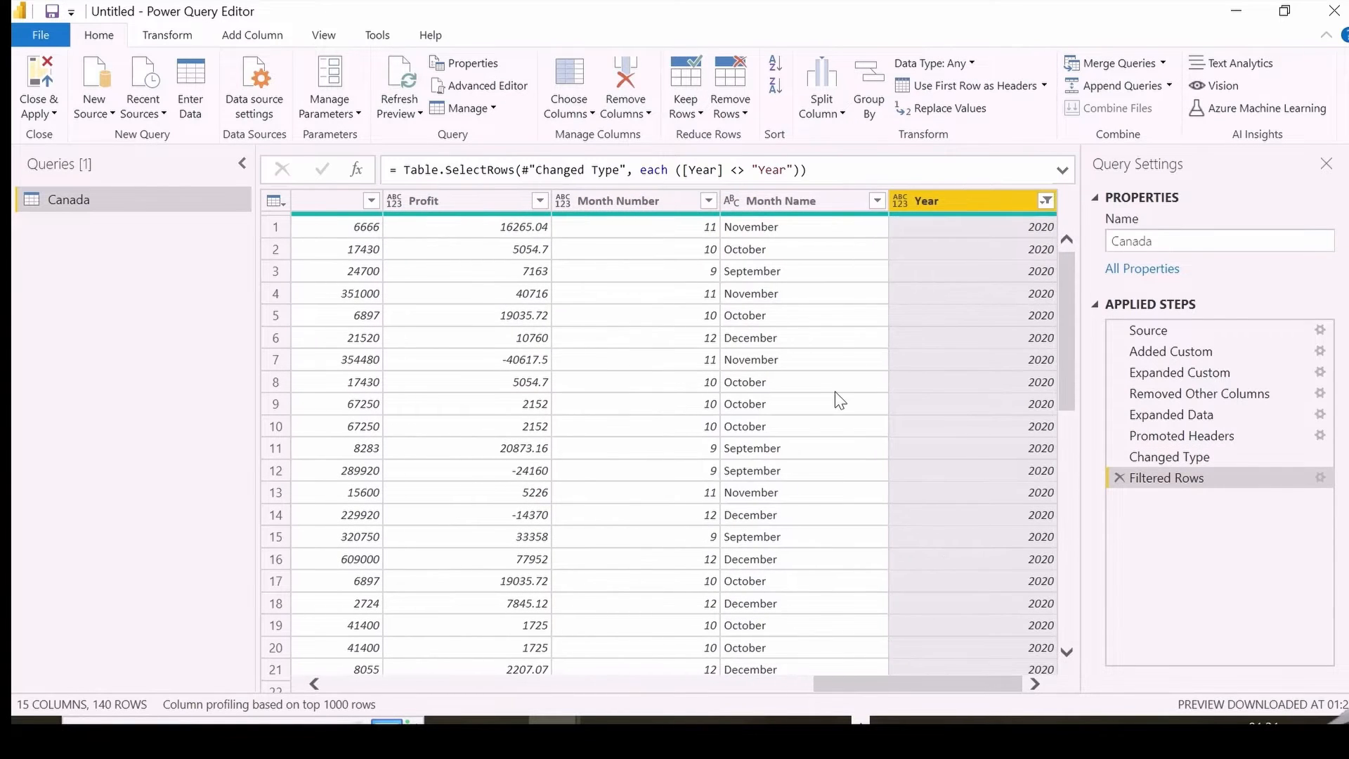
scroll("left", 3)
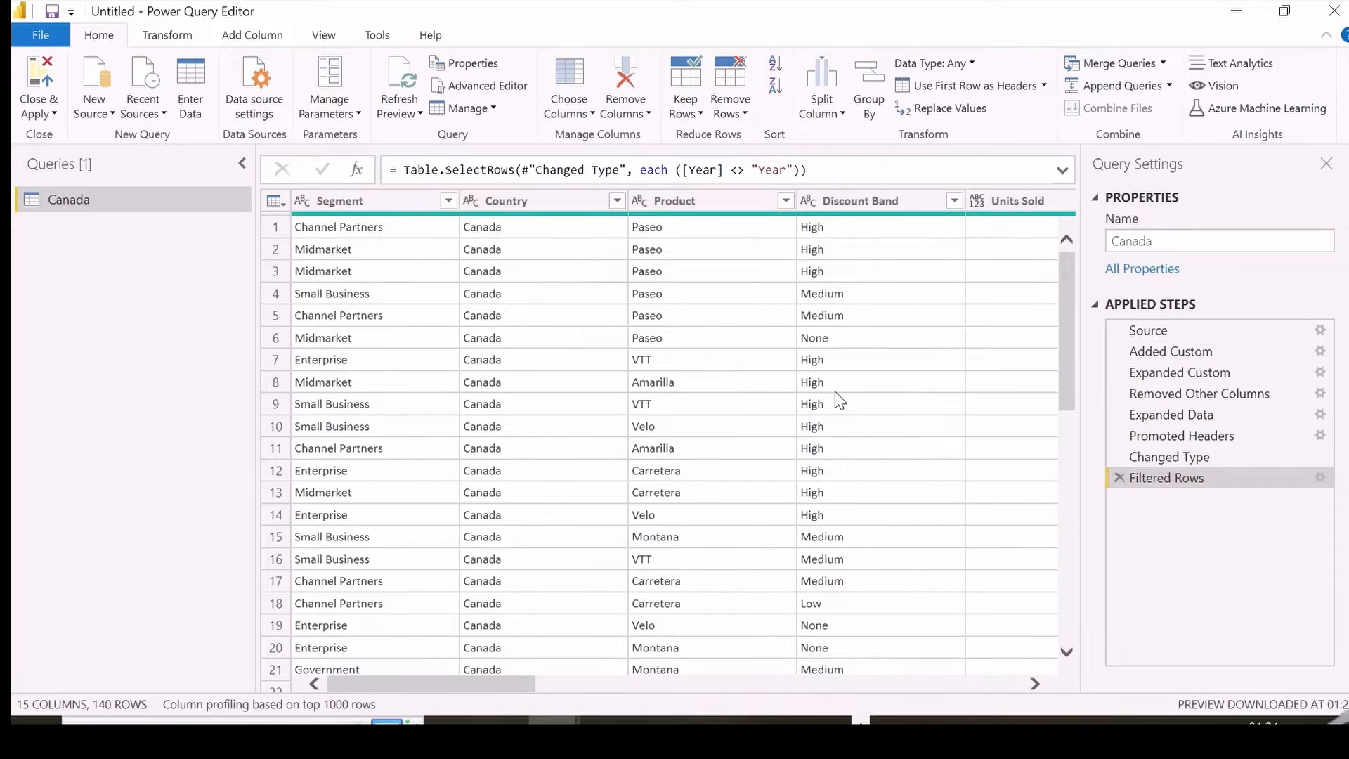
mouse_move(150, 345)
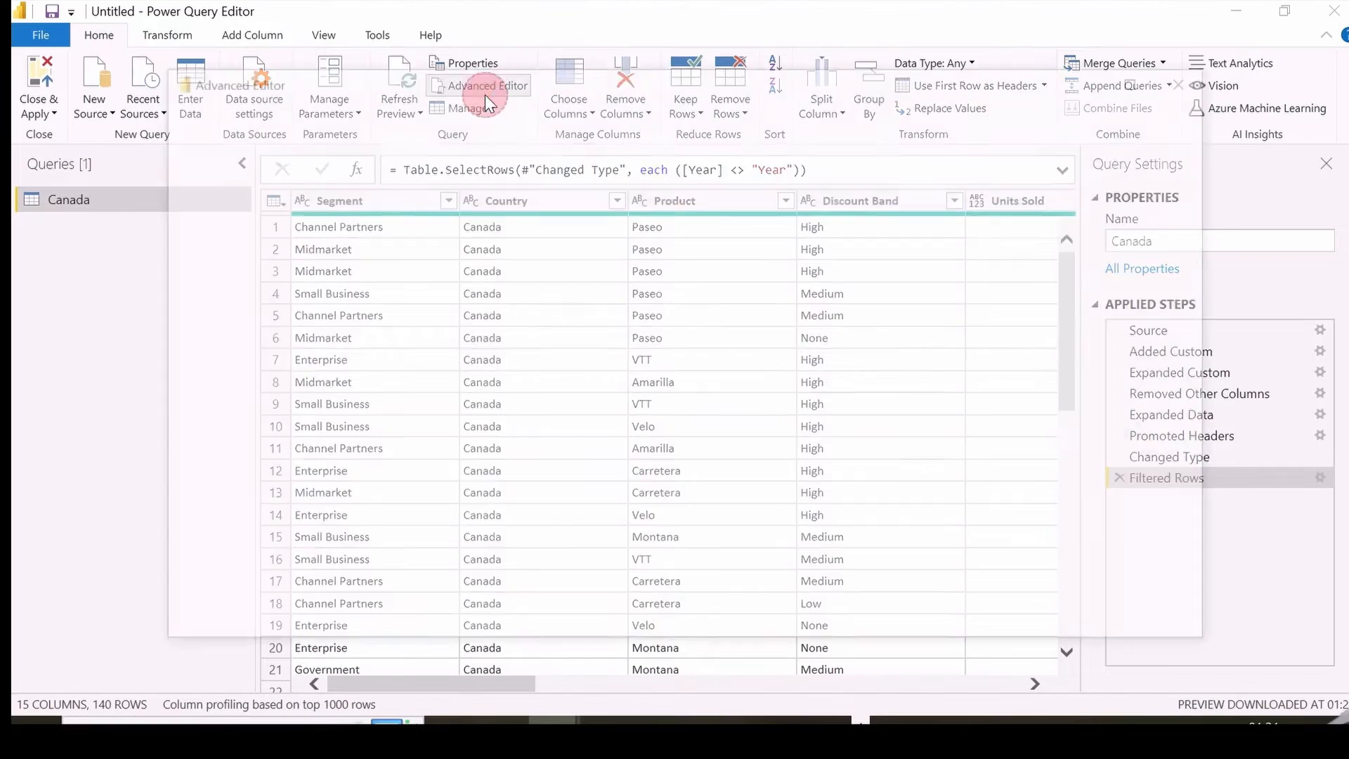
- In Advanced Editor, add (input)=> and use input as the Folder.Files path, making Canada a function
left_click(486, 85)
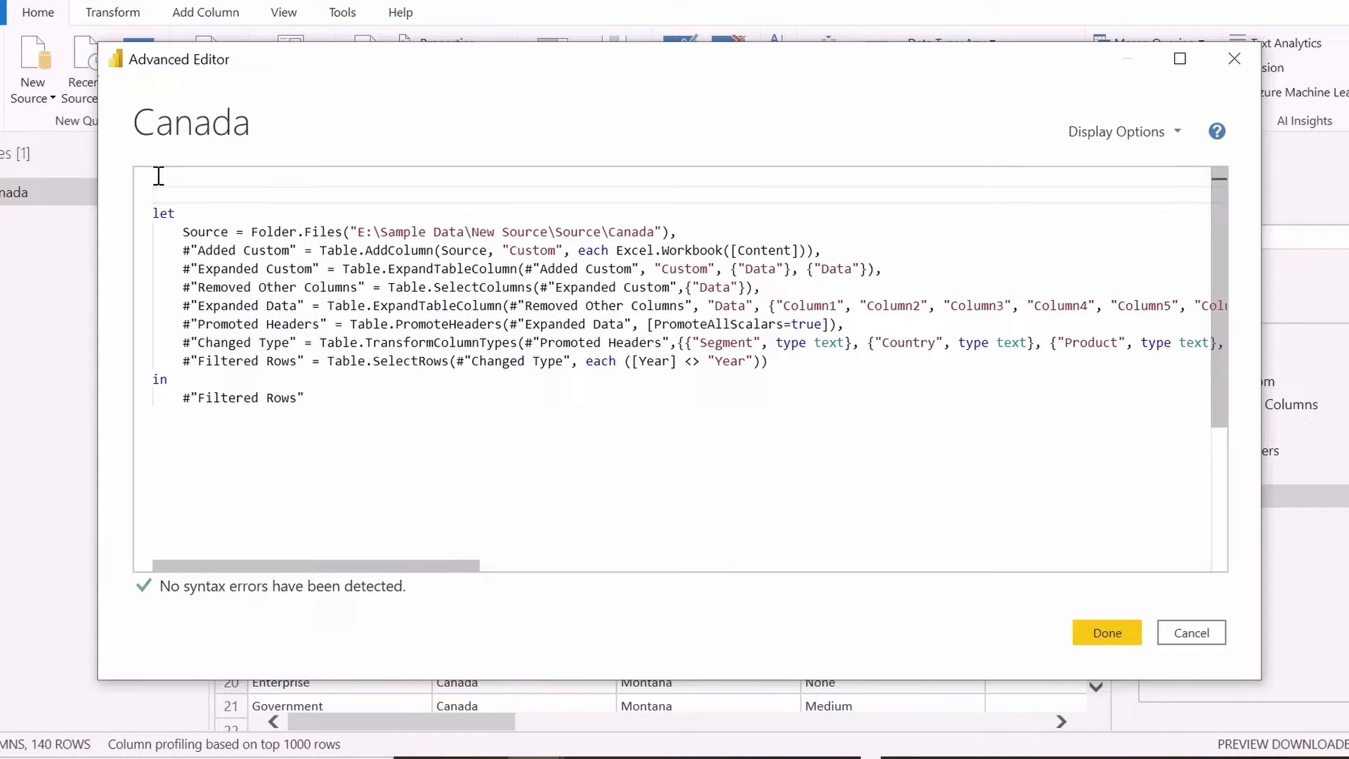
type("(input")
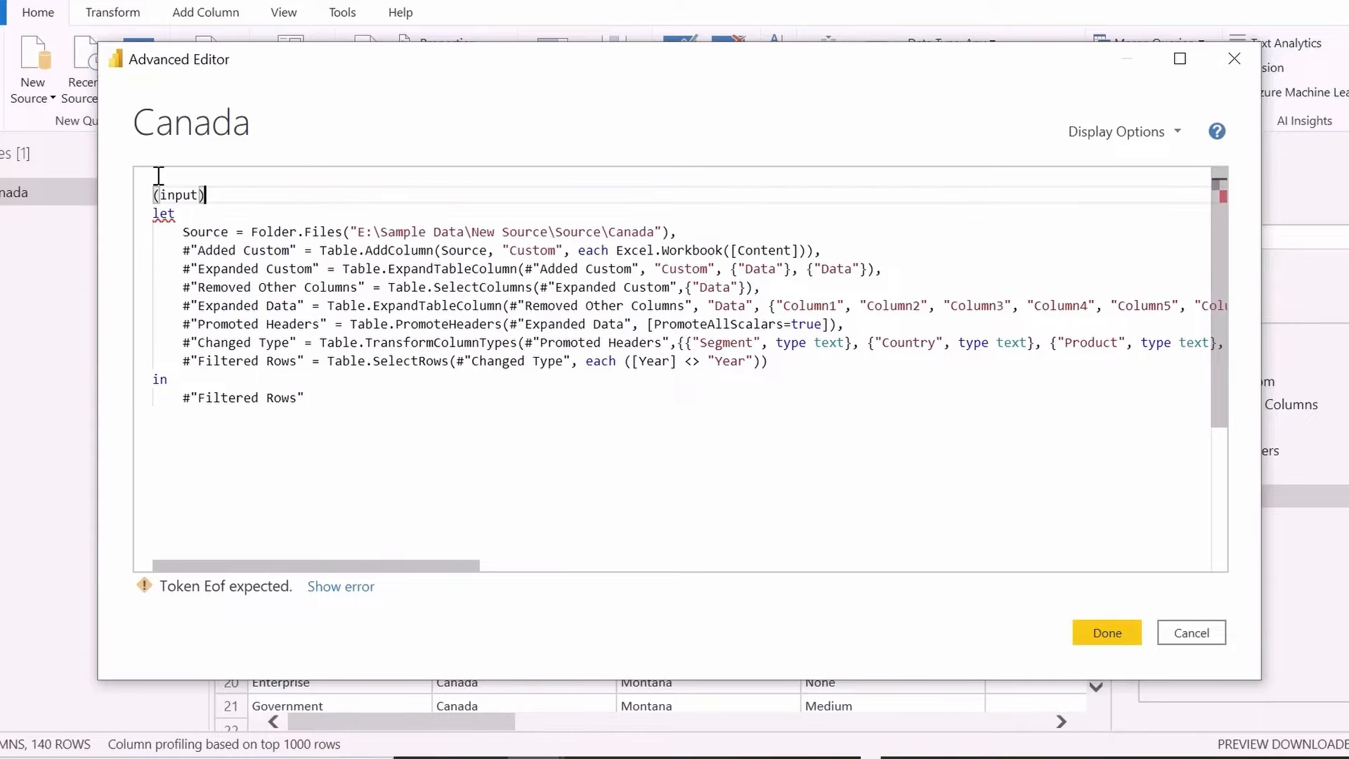
type("=>")
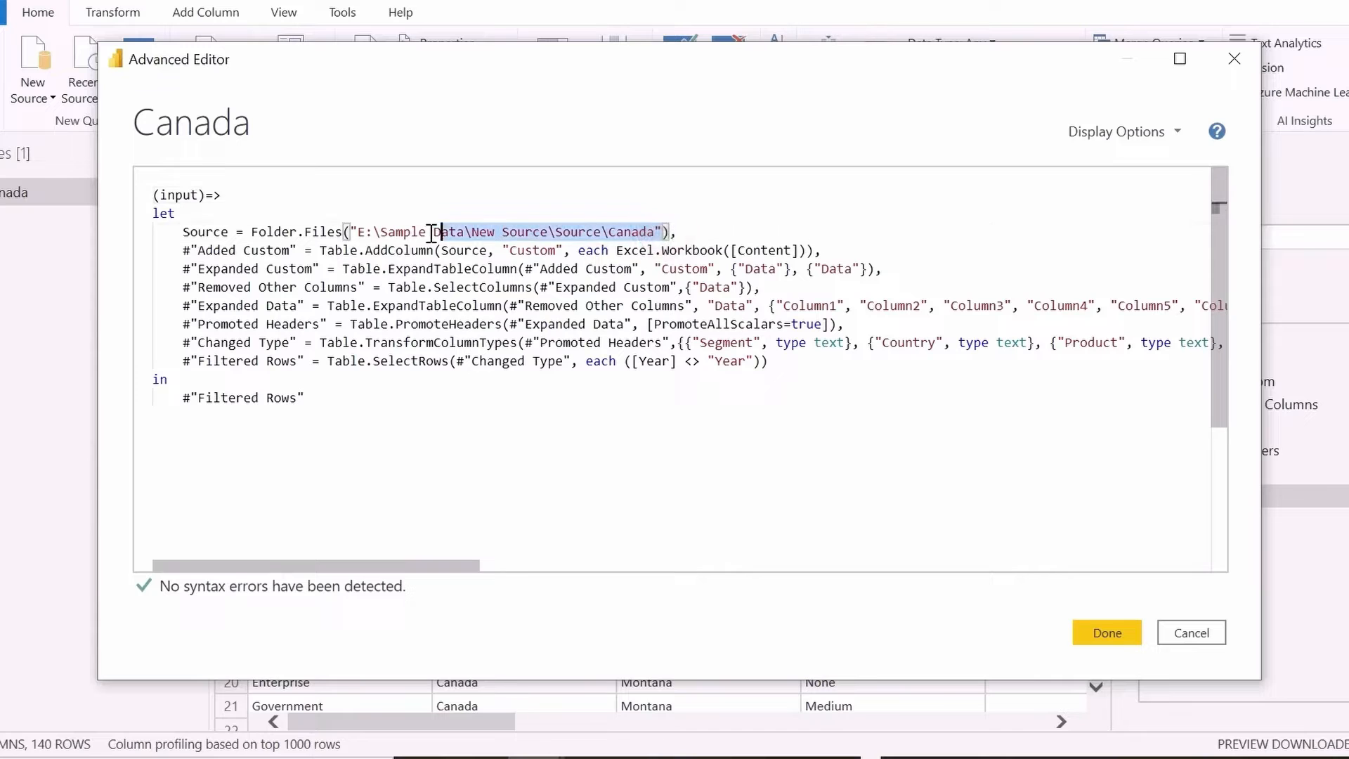
type("iles(input),")
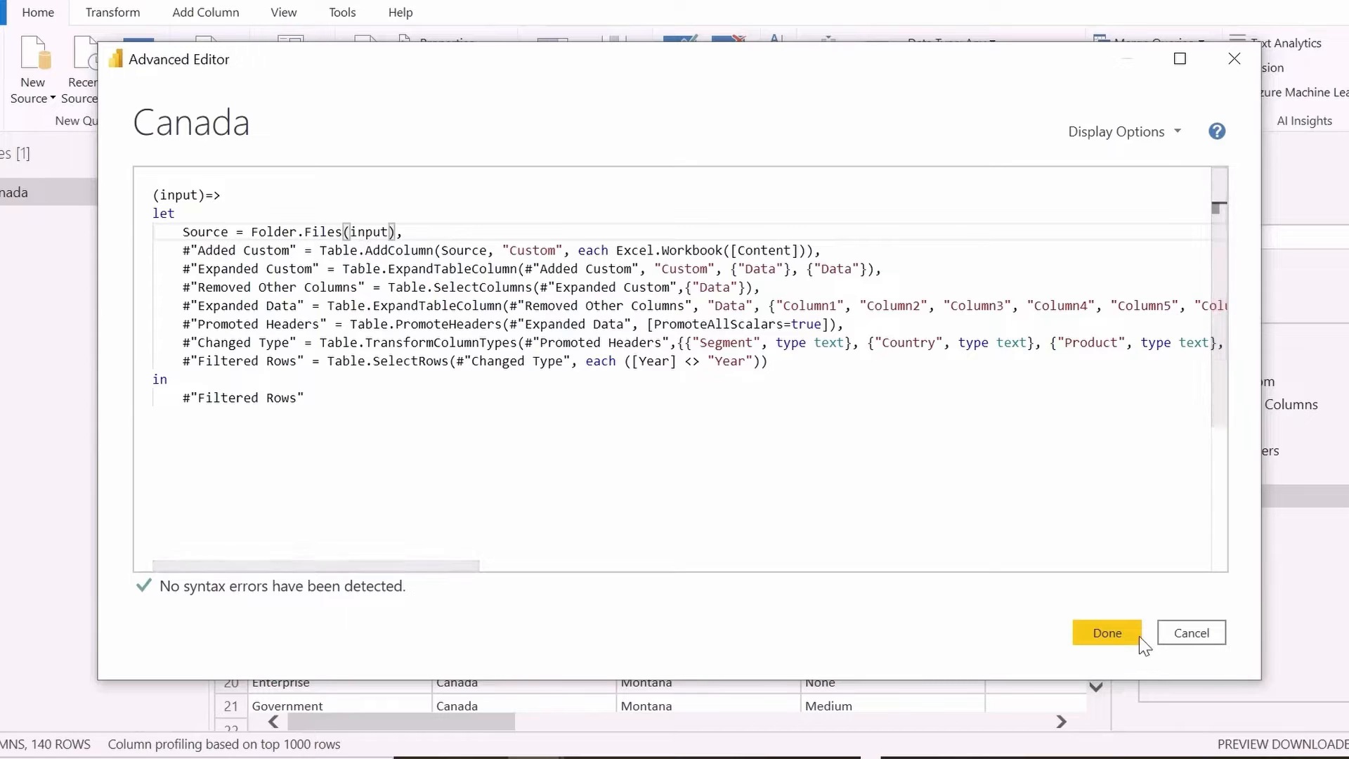
left_click(1106, 632)
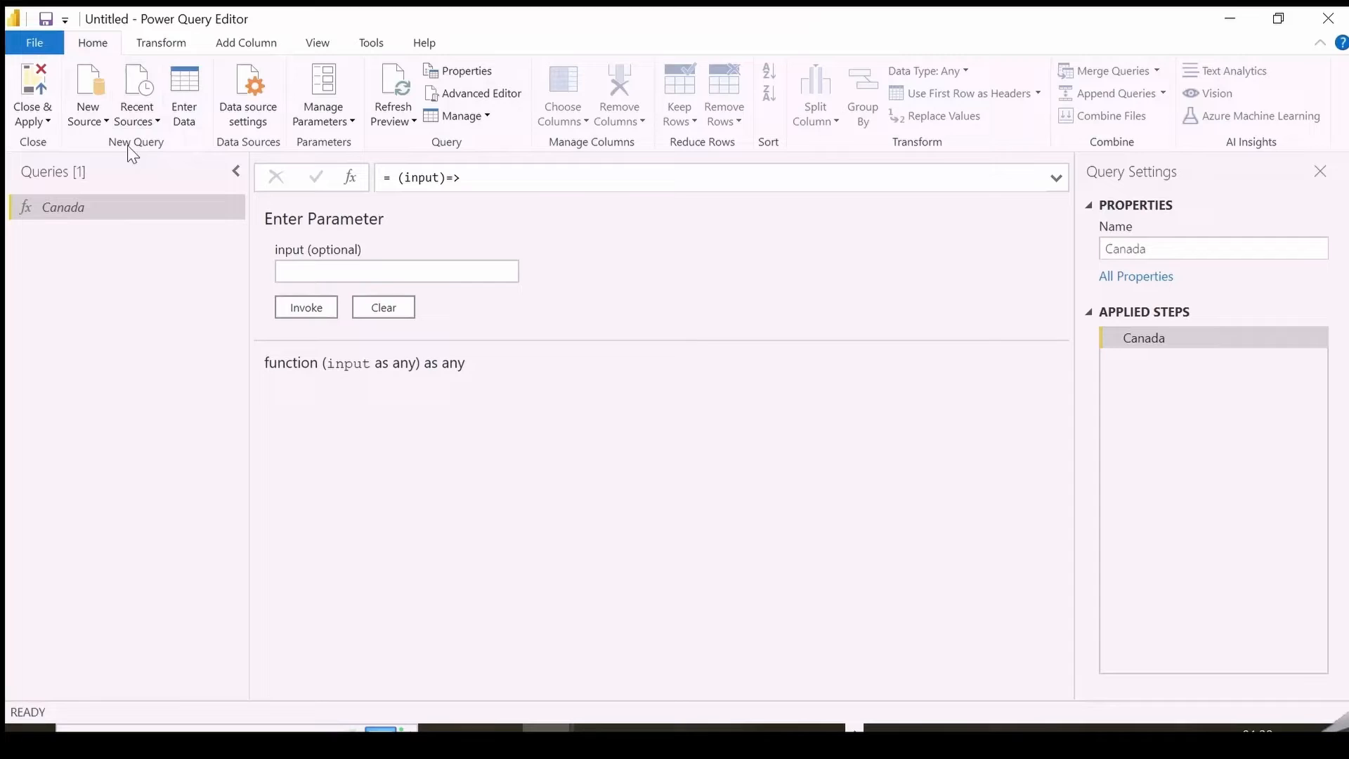
- Enter the five countries with their folder locations as a new table named All Countries
left_click(183, 94)
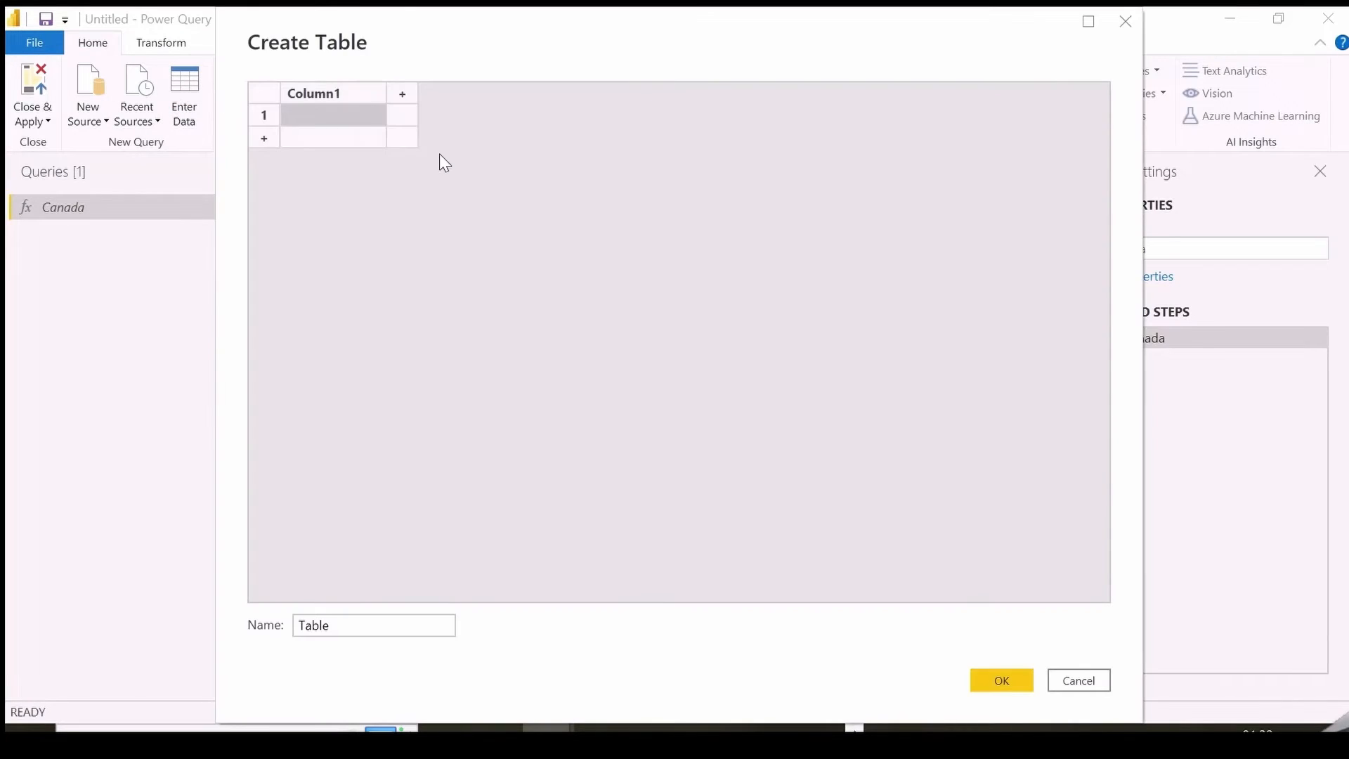
type("All Countrie")
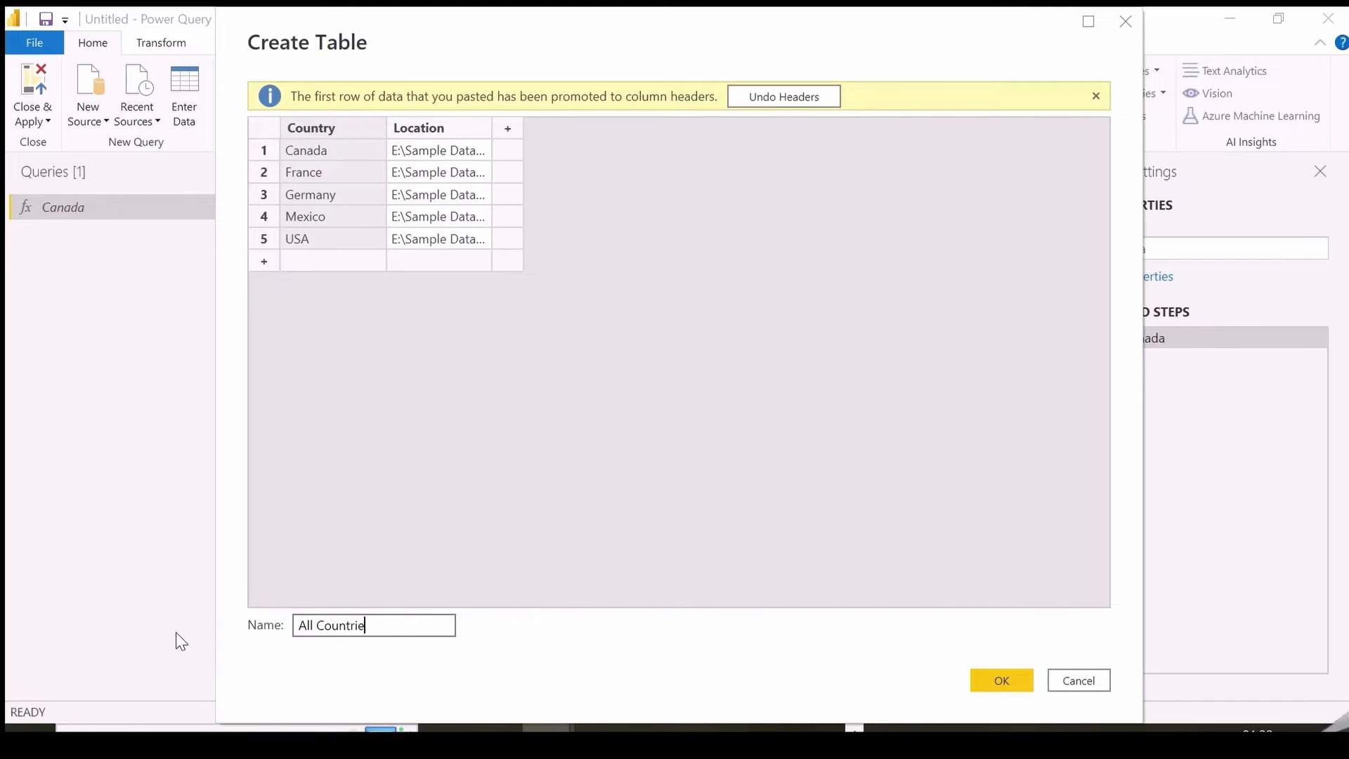
left_click(1001, 680)
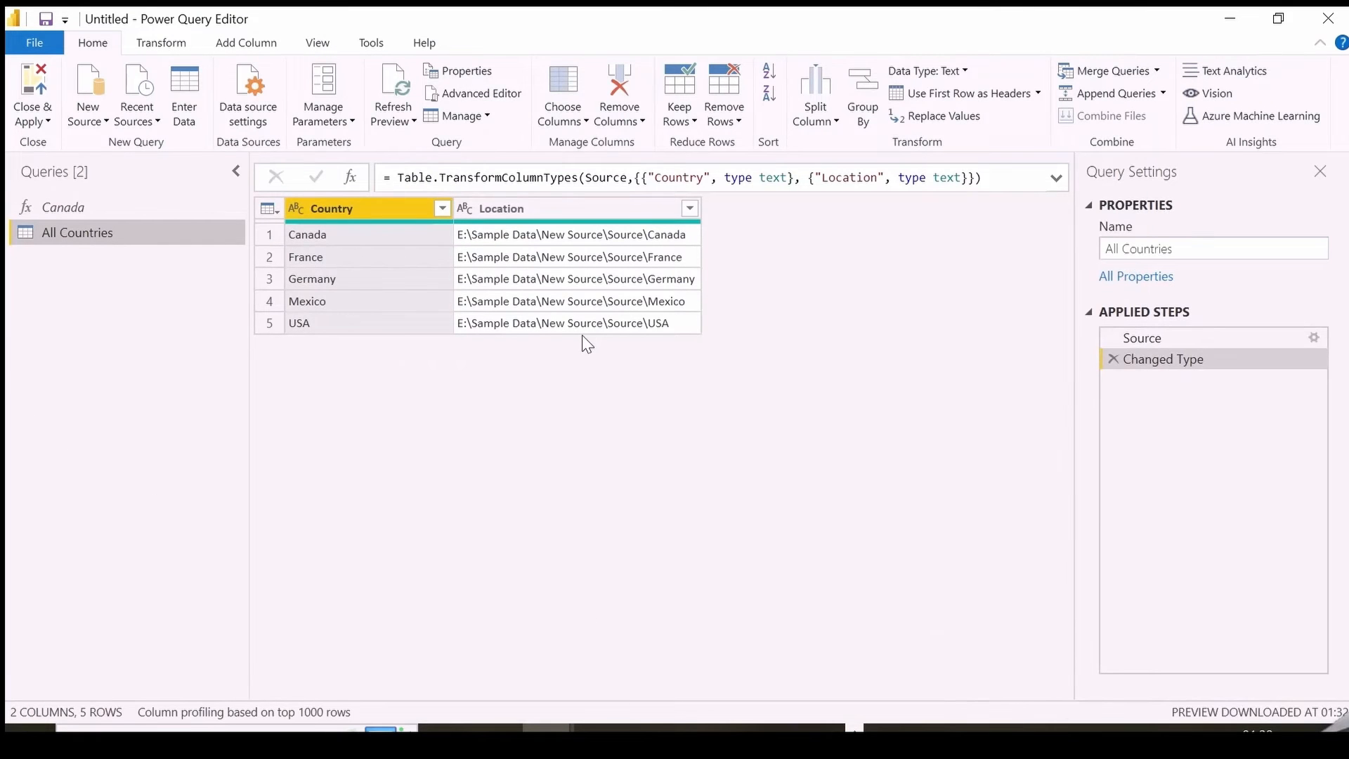
mouse_move(551, 266)
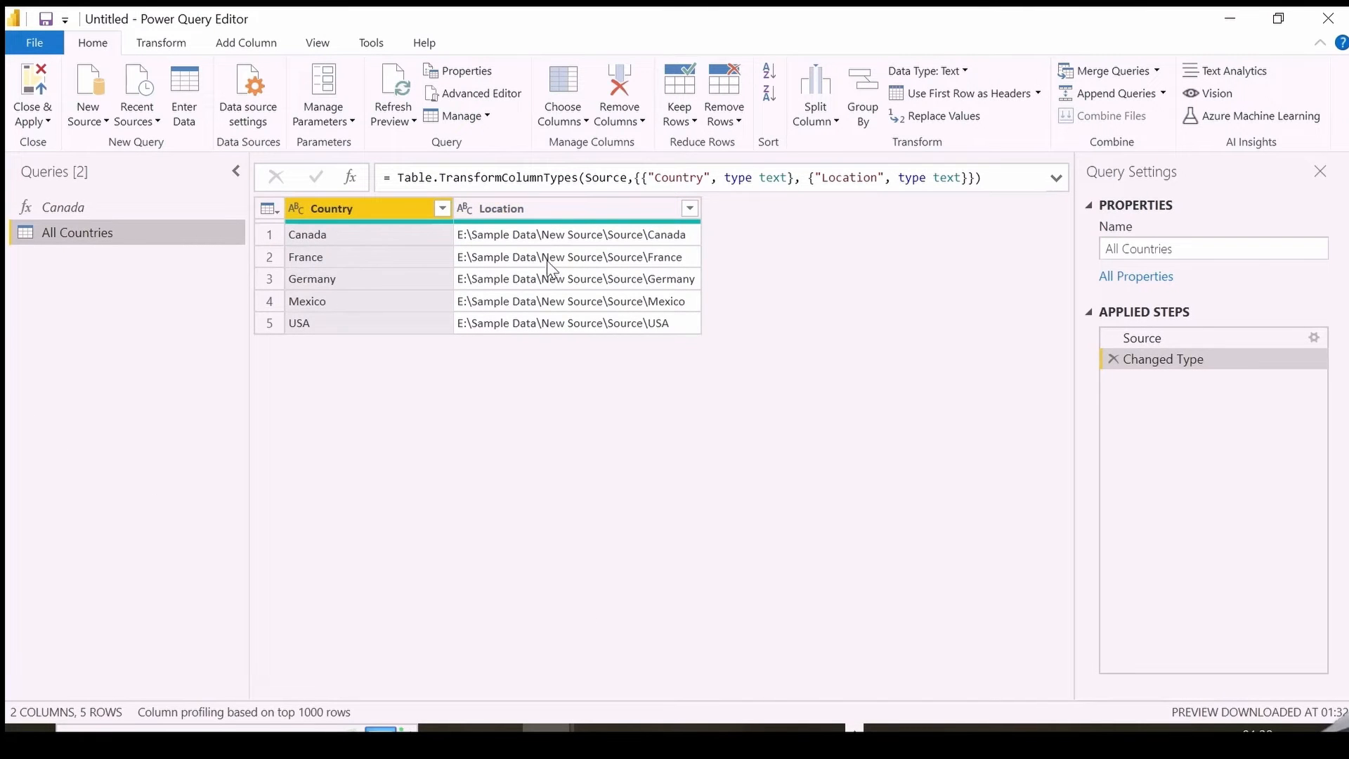
left_click(577, 208)
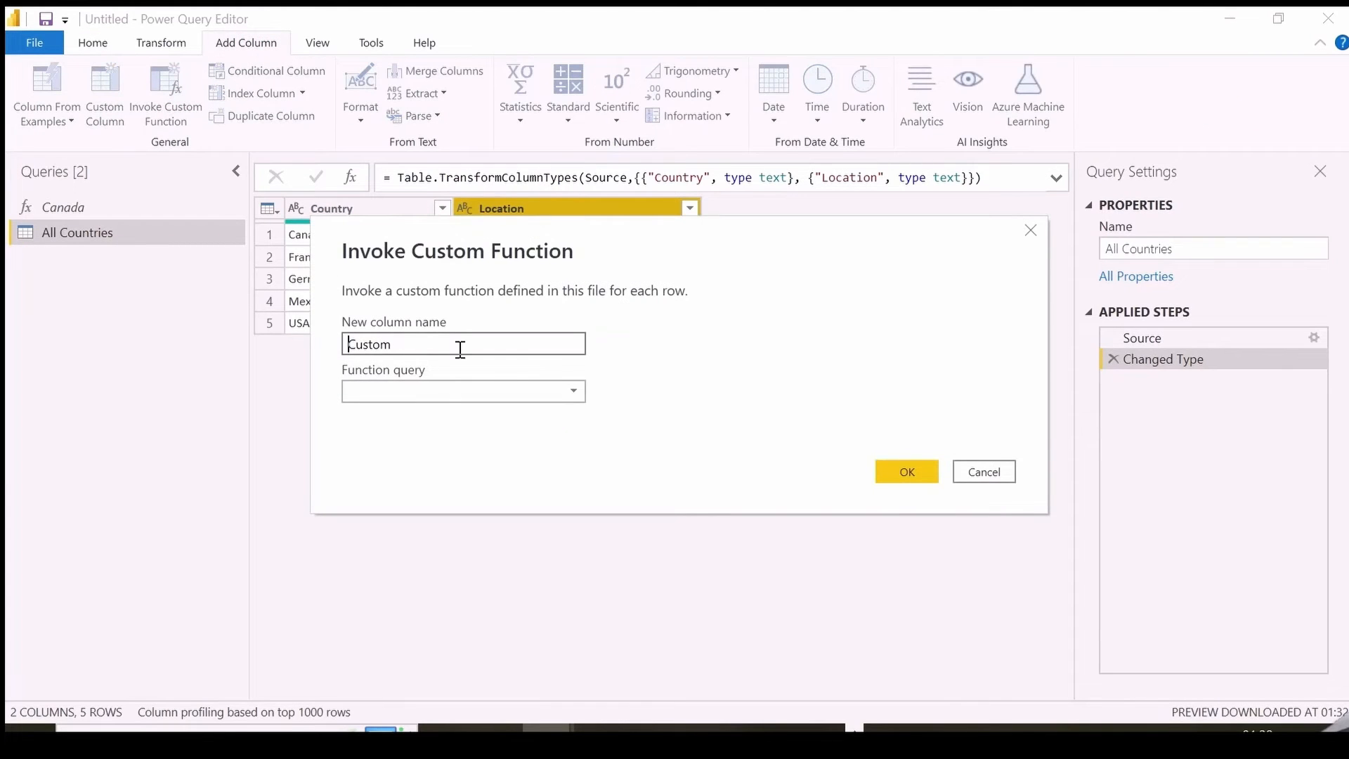
- Invoke the Canada function on each Location and expand all nested columns to 17 columns, 700 rows
left_click(572, 391)
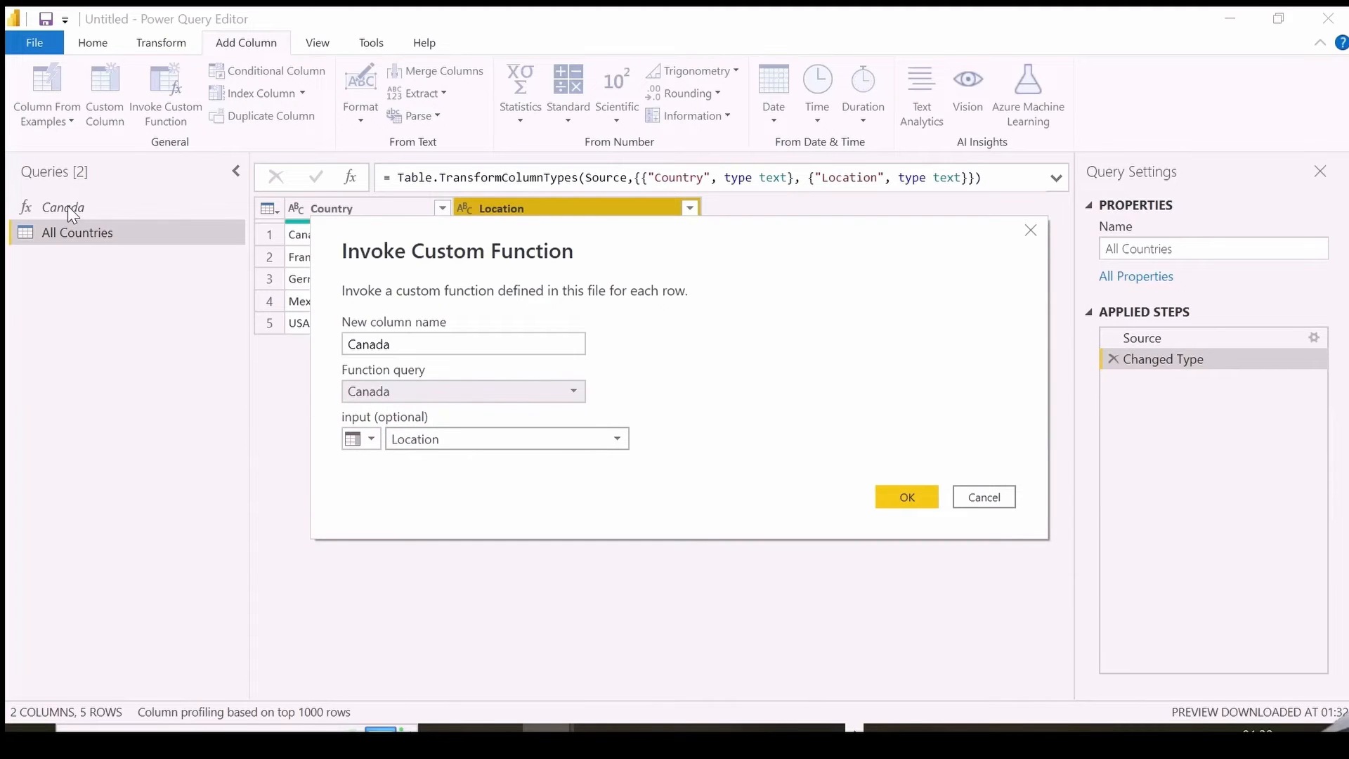
mouse_move(187, 229)
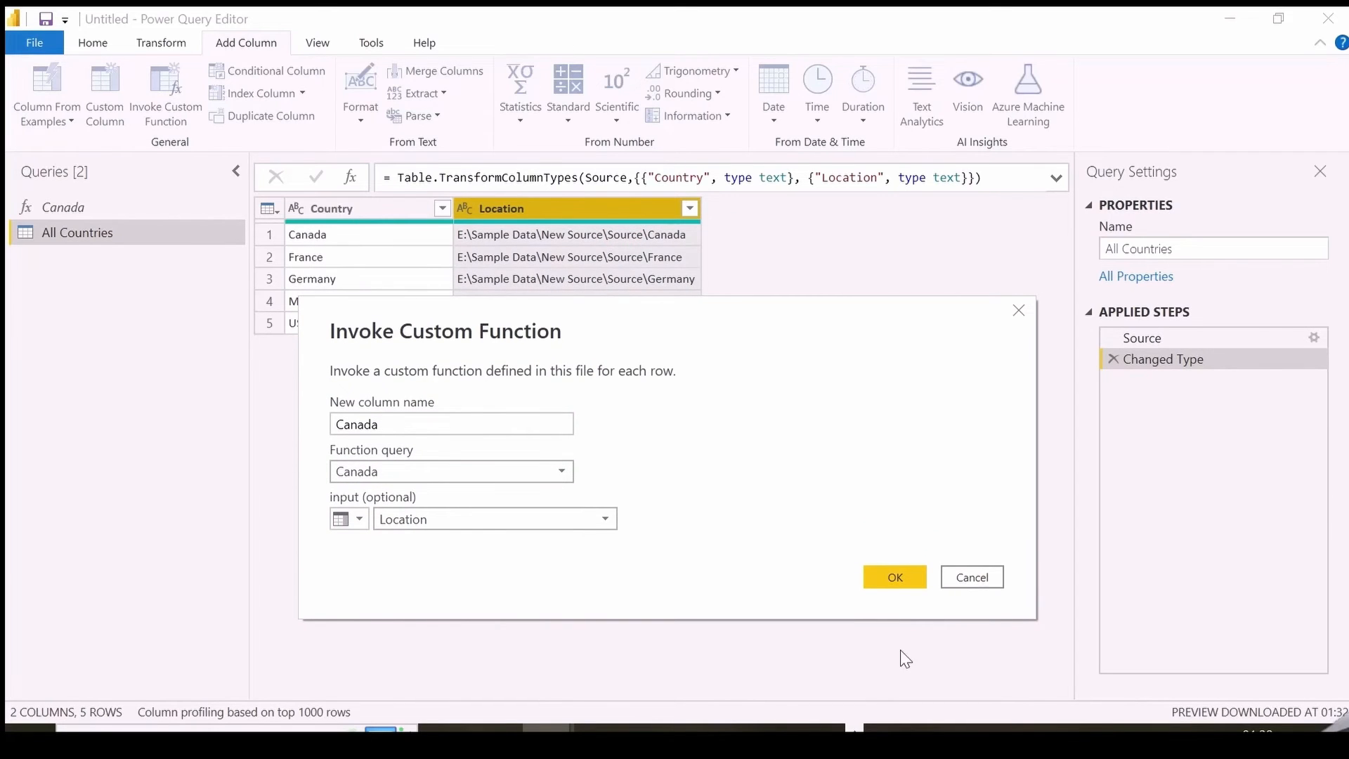
left_click(894, 576)
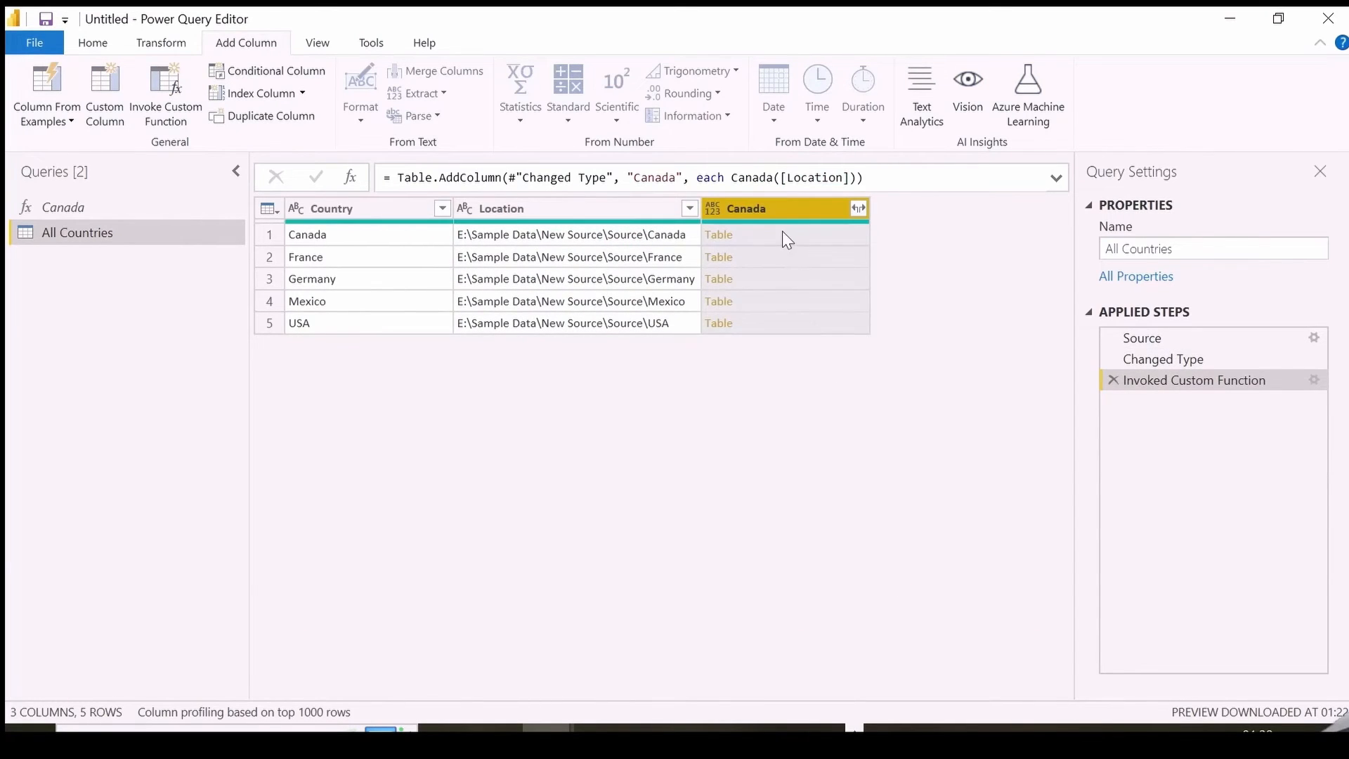
left_click(718, 256)
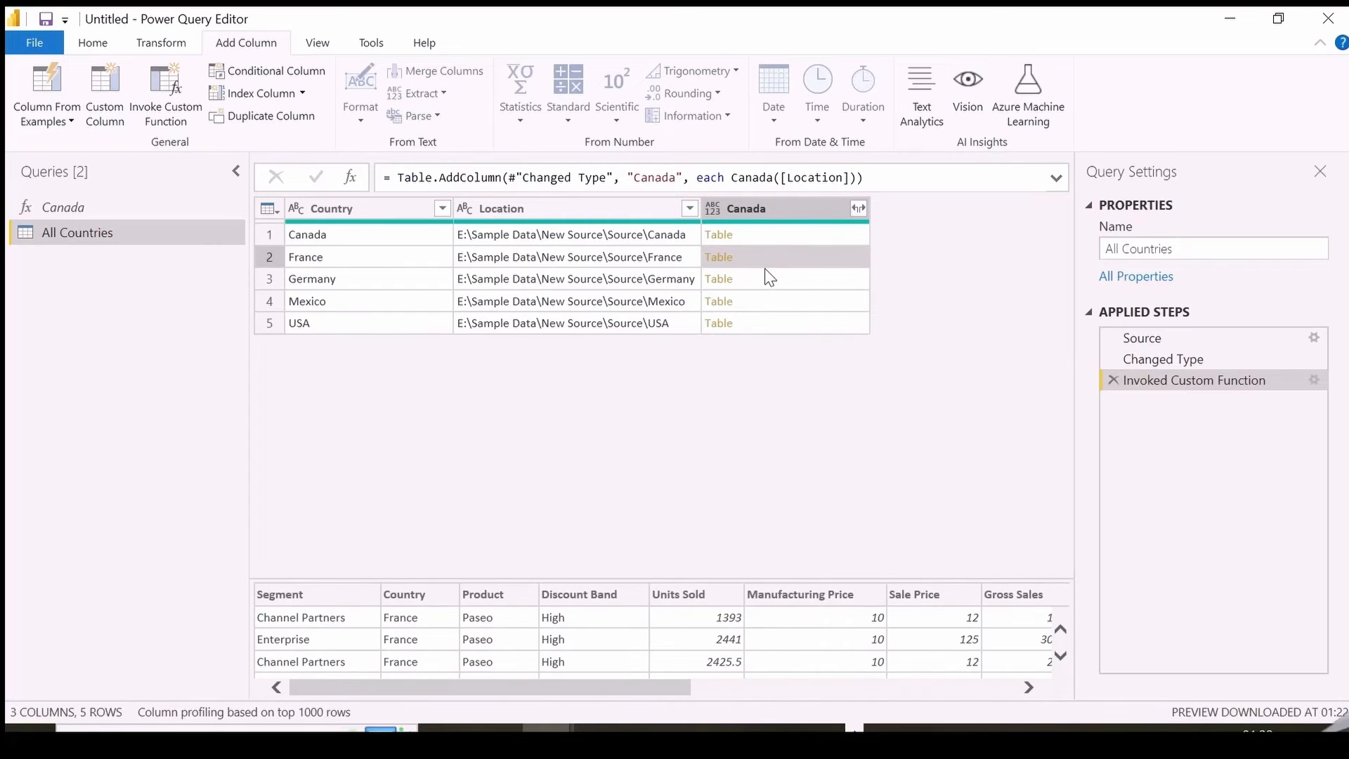
left_click(858, 208)
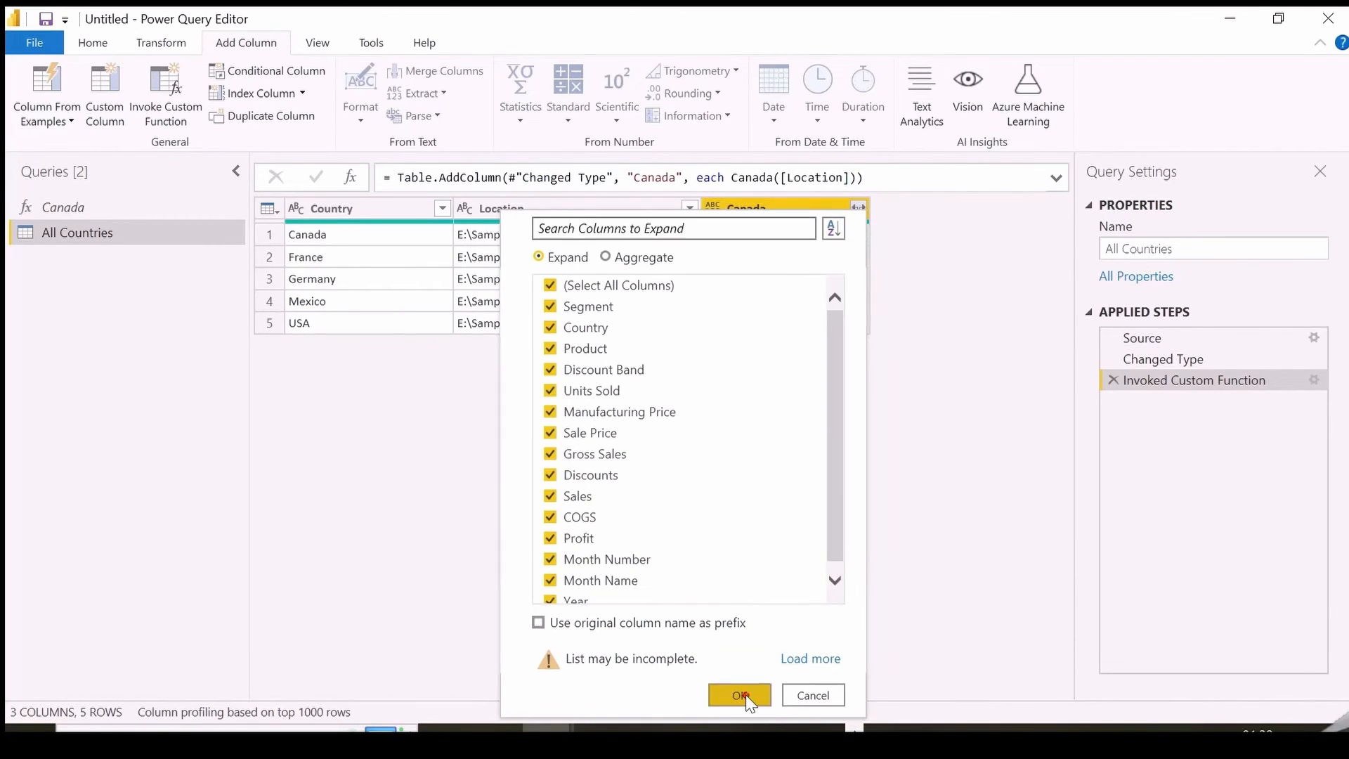
left_click(738, 696)
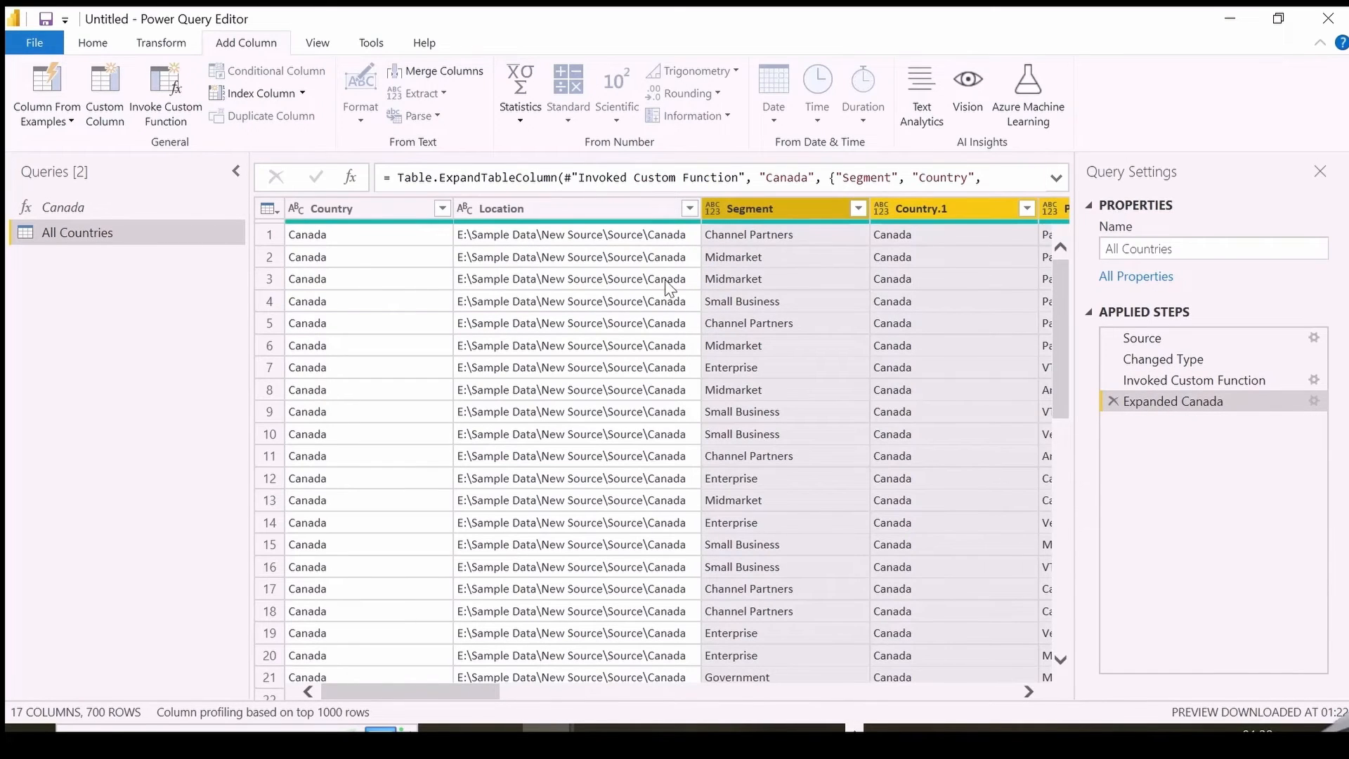
- Close & Apply to load the All Countries table into the report
right_click(749, 208)
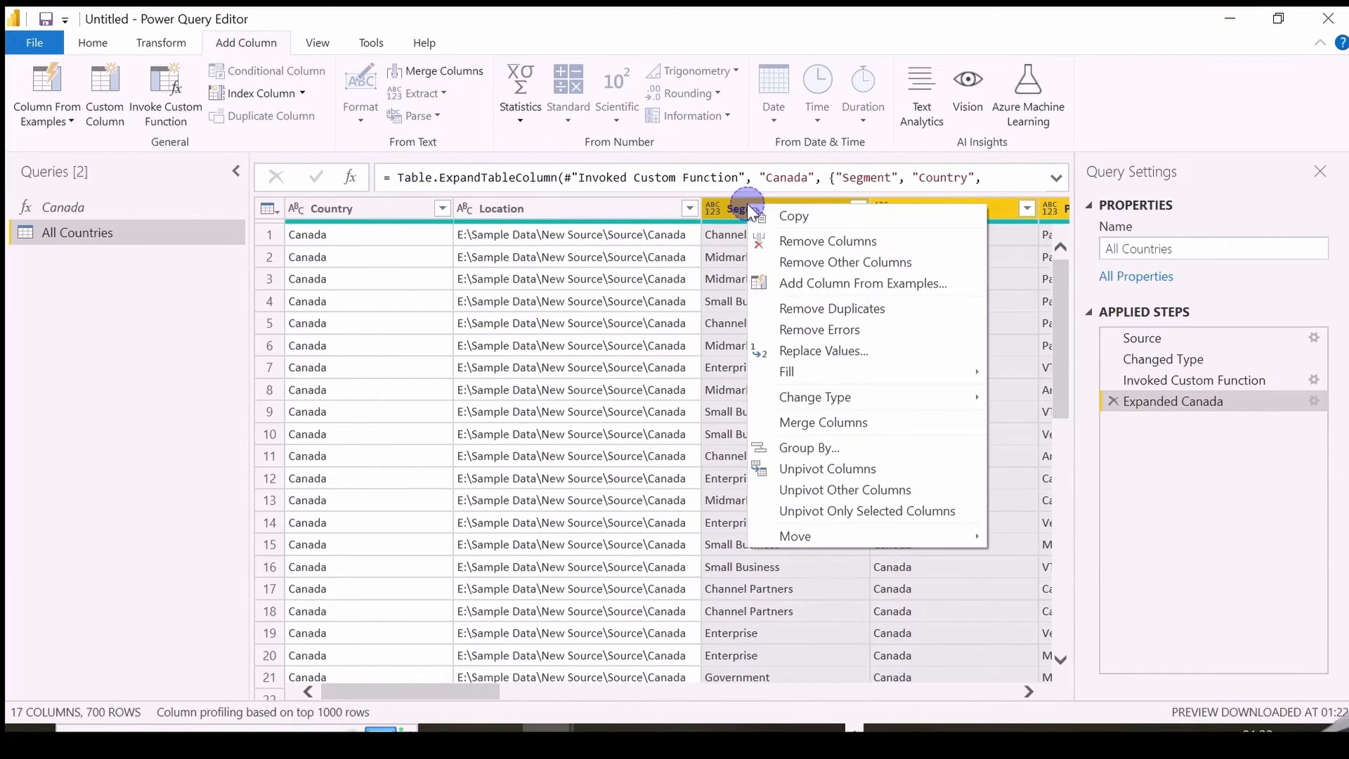
left_click(845, 262)
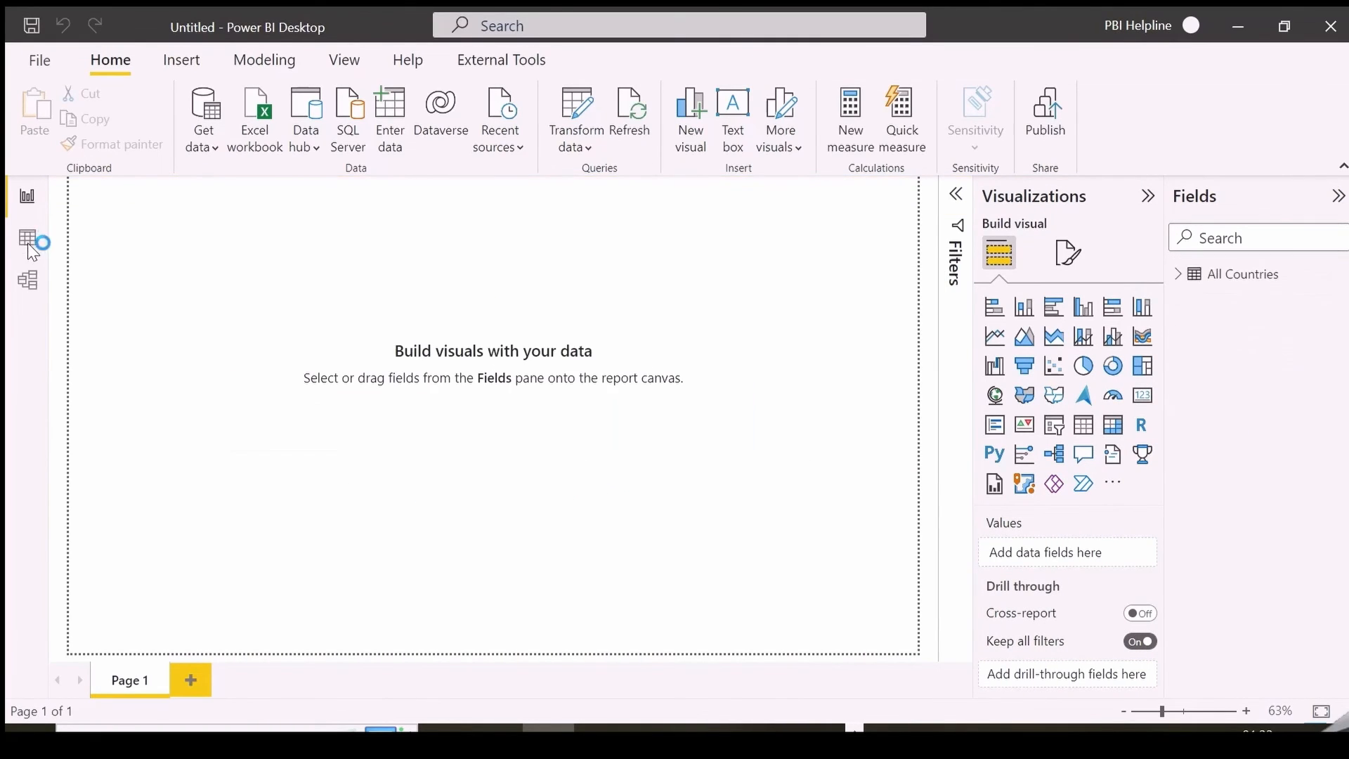
- In Data view, check Country.1 holds the five countries and rename it to Country
left_click(28, 239)
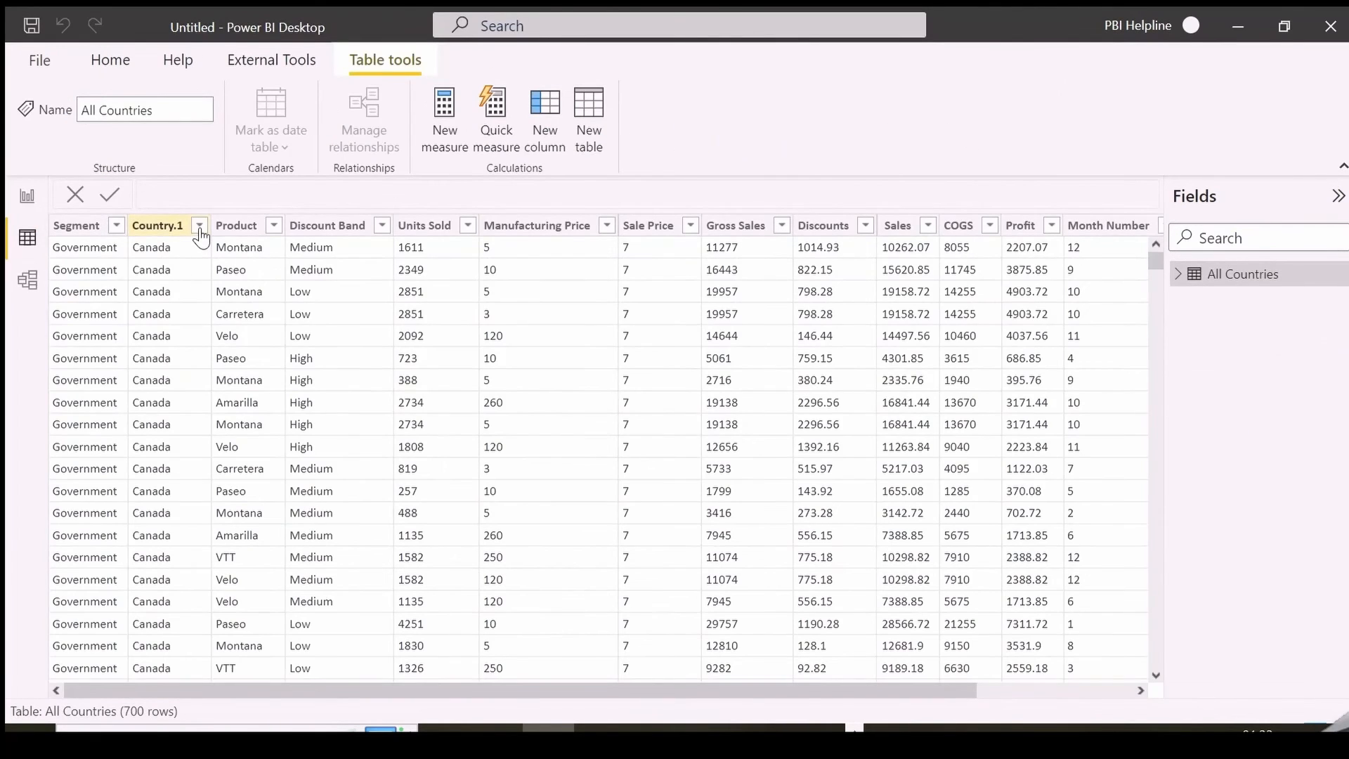
left_click(198, 225)
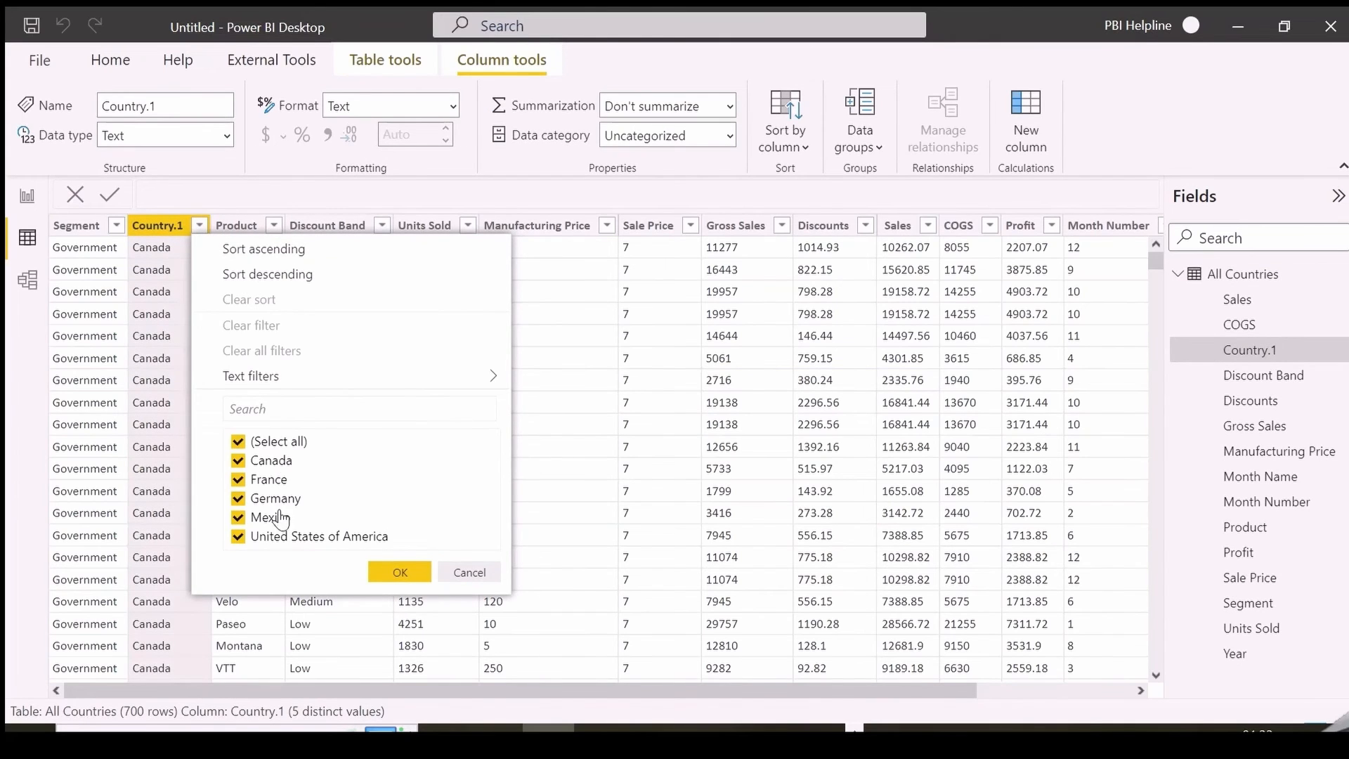
left_click(398, 572)
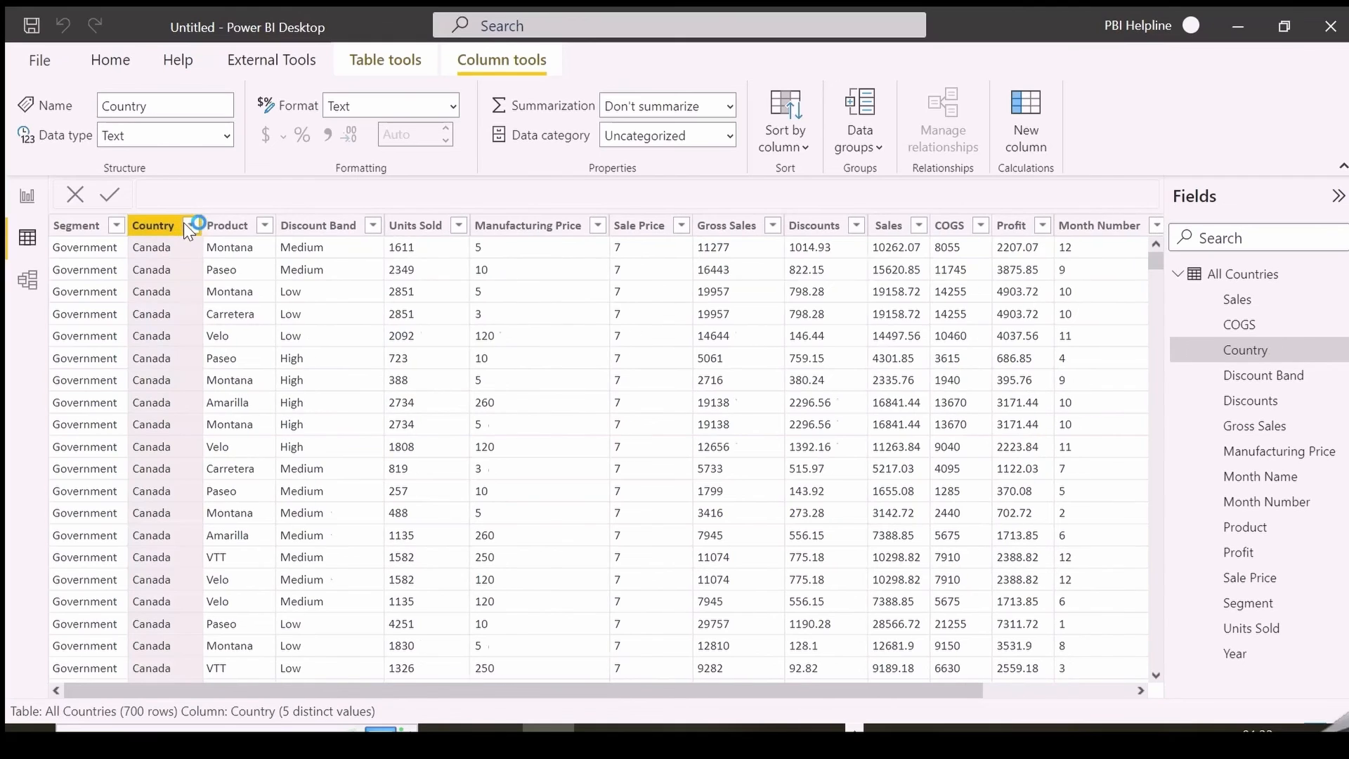
scroll("right", 3)
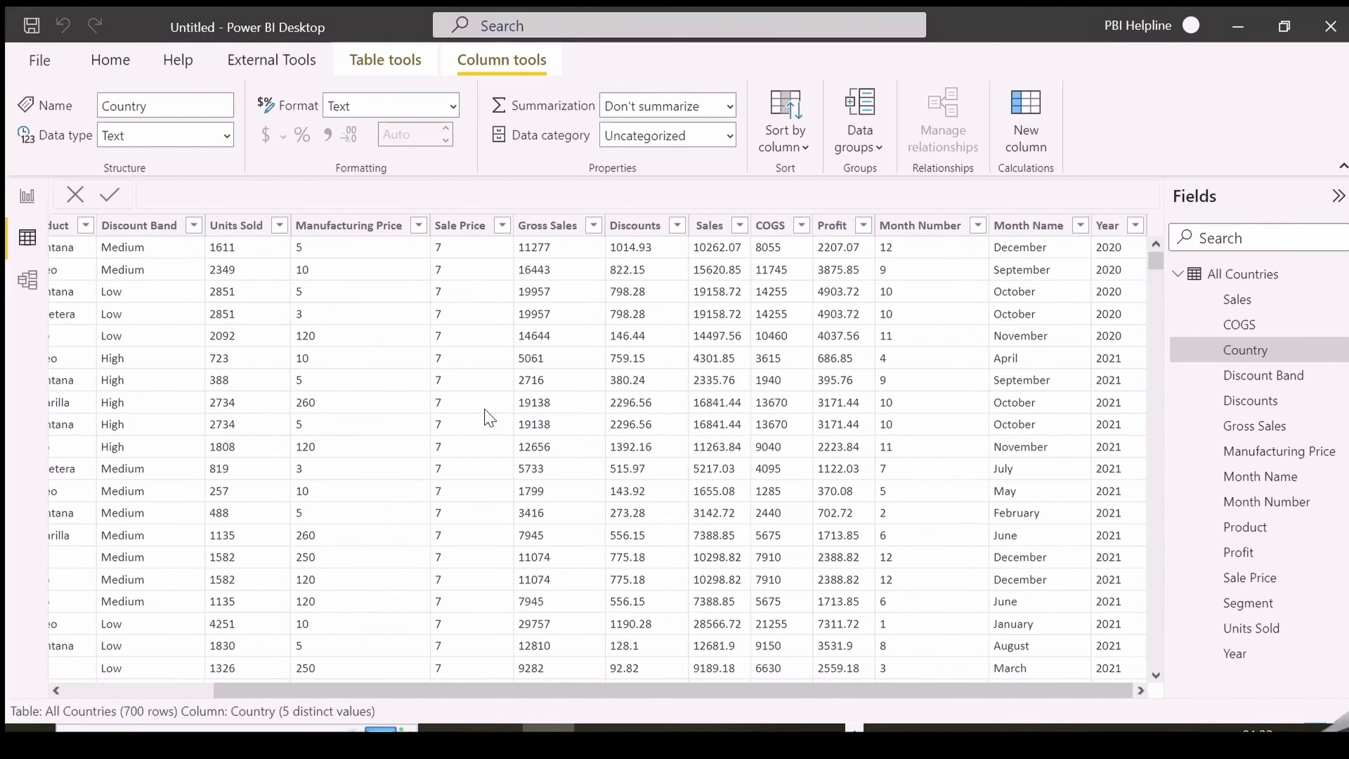
mouse_move(1054, 251)
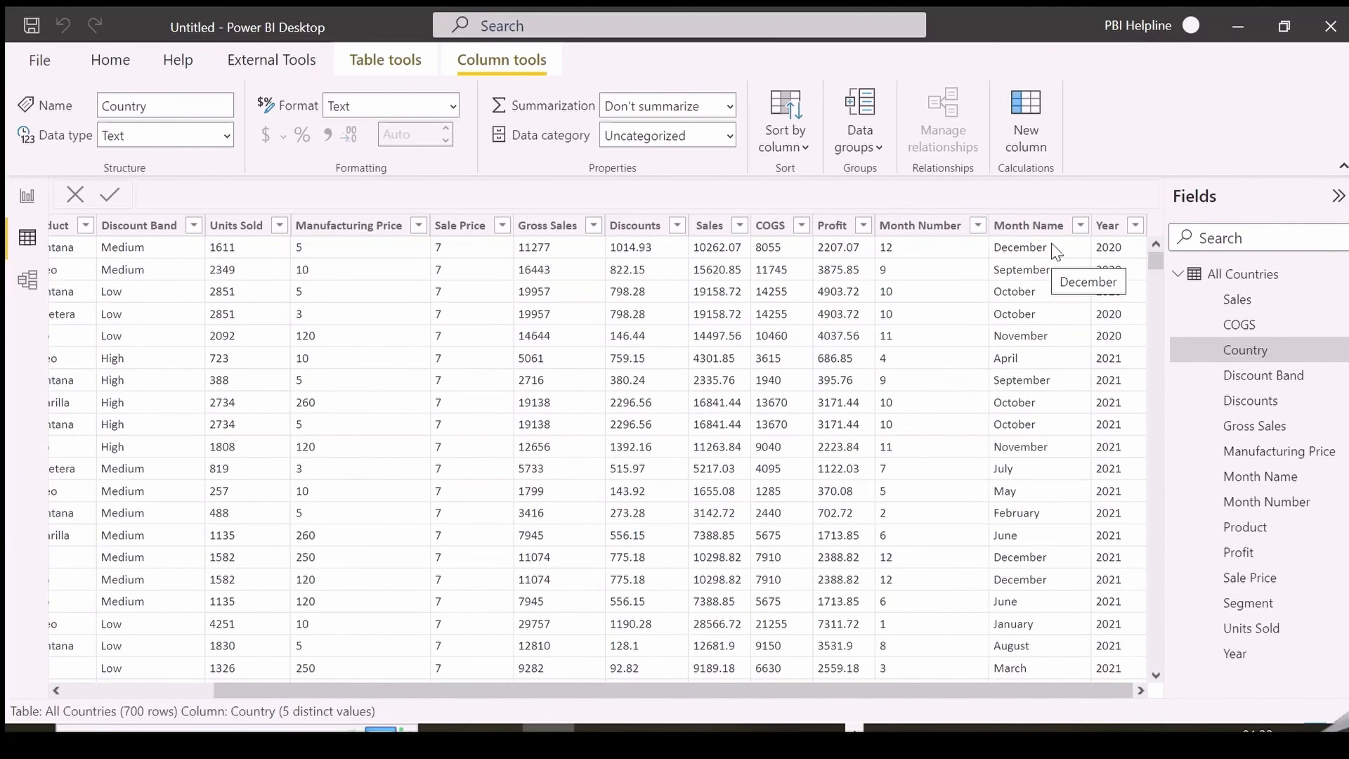
scroll("left", 3)
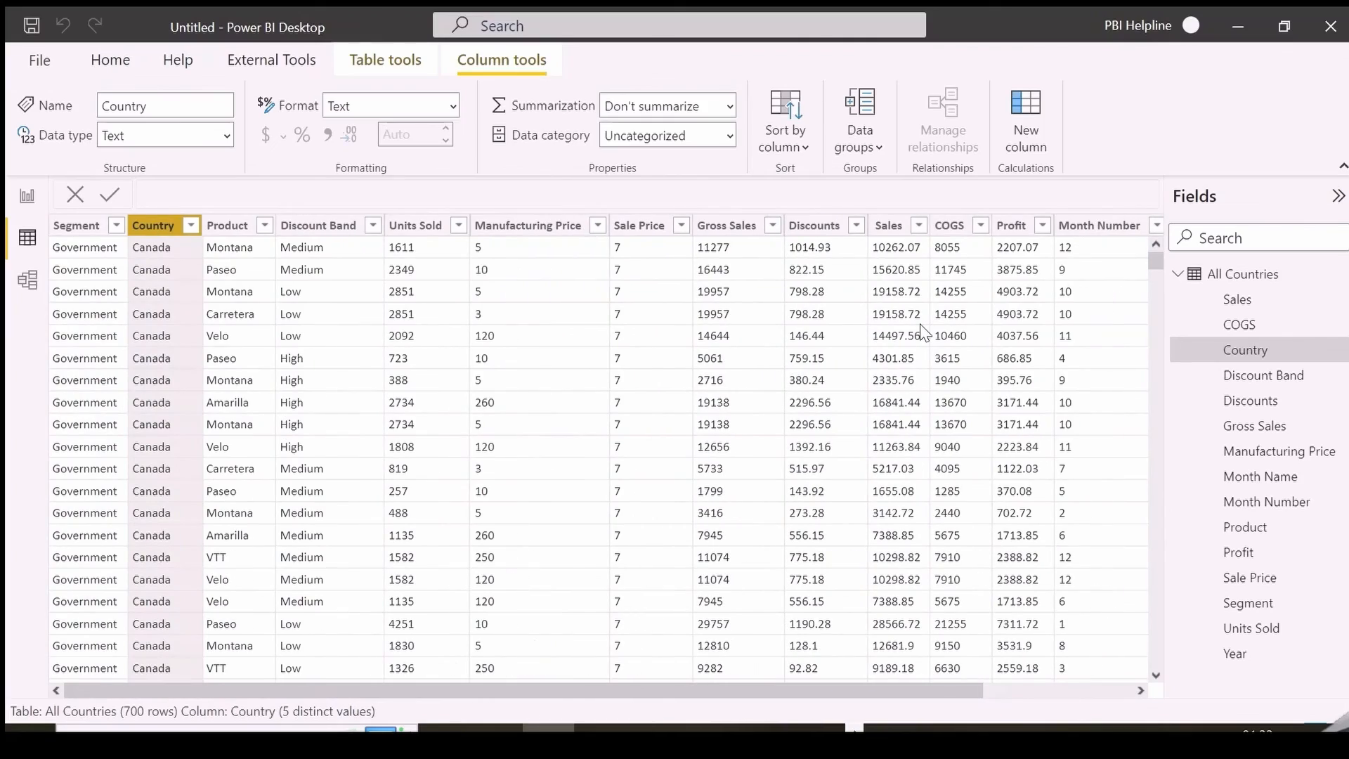